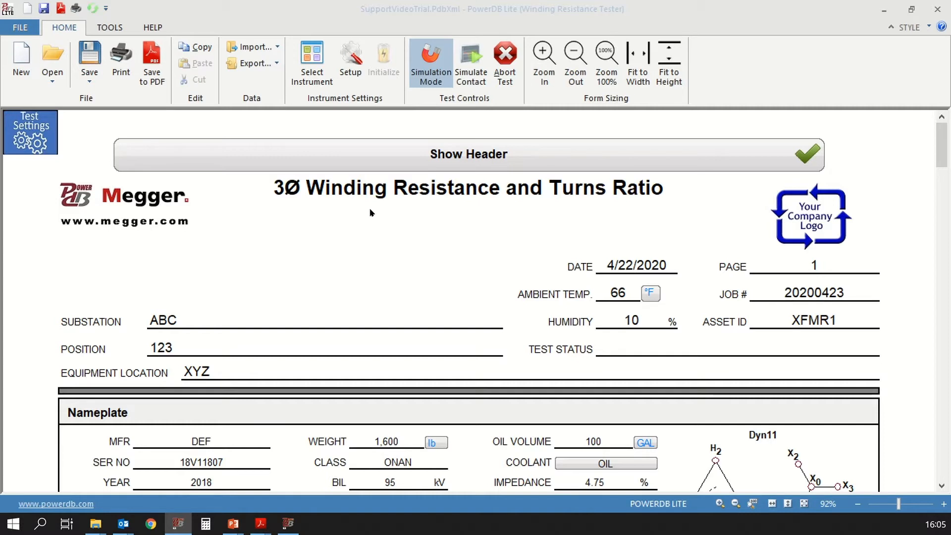
{"action": "mouse_move", "coordinate": [526, 218]}
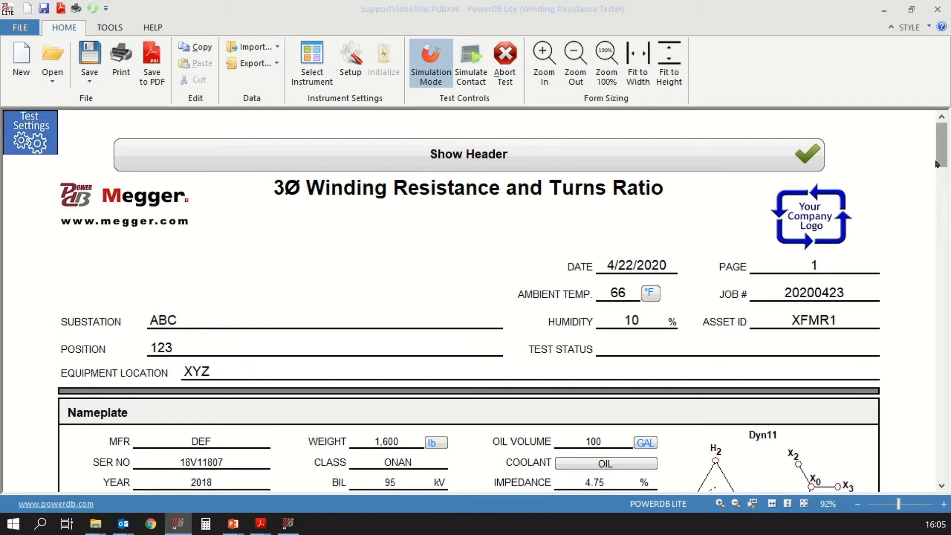
Step: Scroll down past the header to the Nameplate and ratings section of the form
{"action": "scroll", "scroll_direction": "down", "scroll_amount": 3}
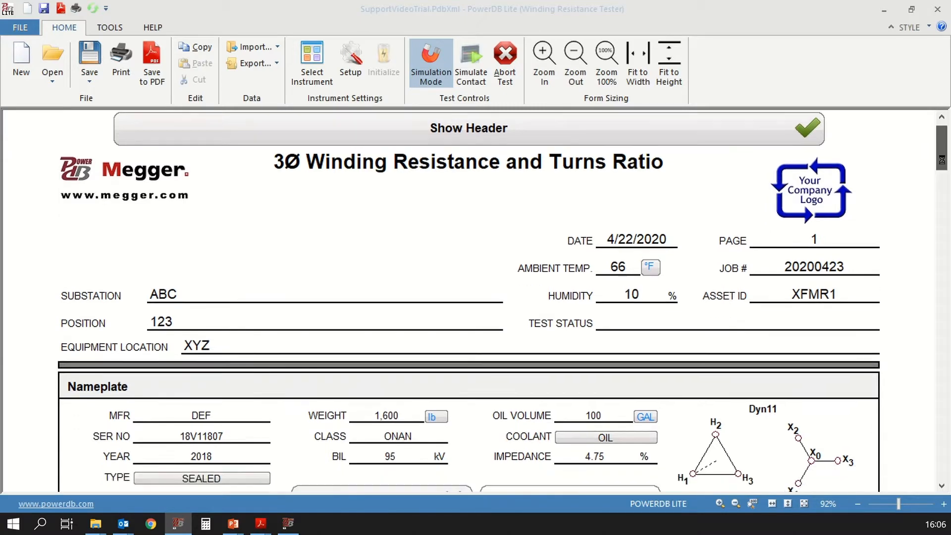
{"action": "scroll", "scroll_direction": "down", "scroll_amount": 3}
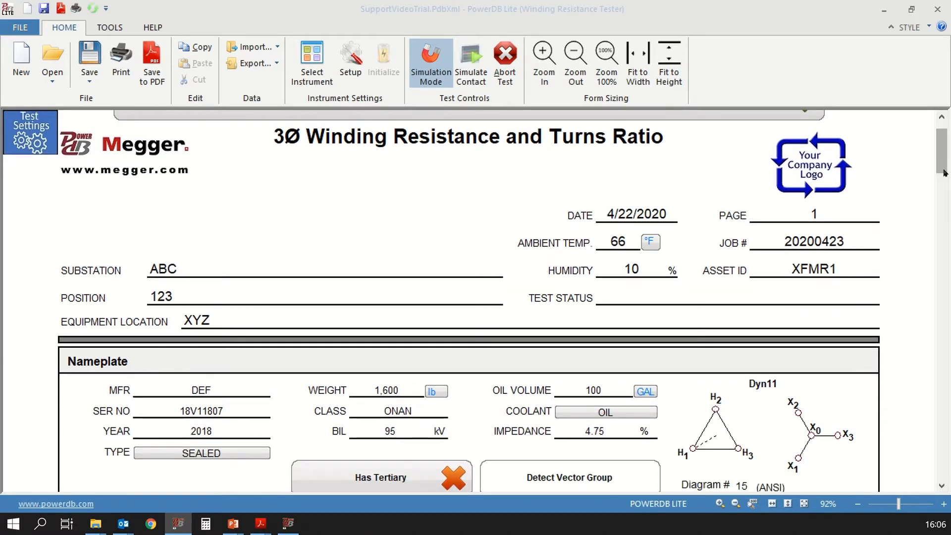
{"action": "scroll", "scroll_direction": "down", "scroll_amount": 3}
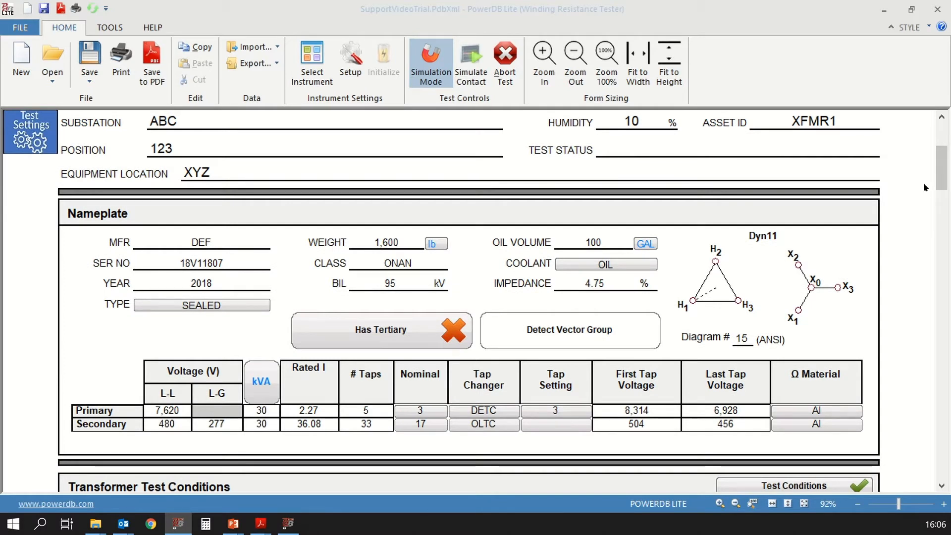
{"action": "mouse_move", "coordinate": [303, 253]}
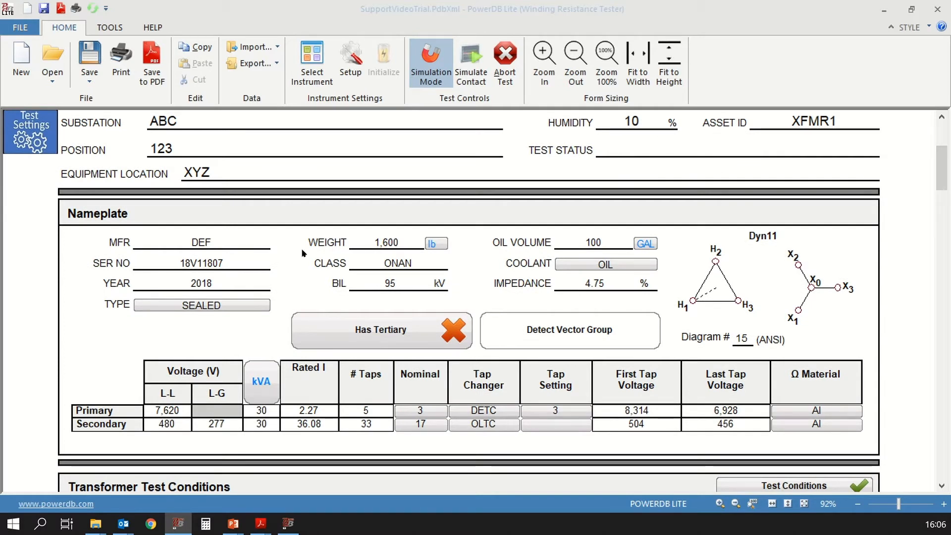
{"action": "mouse_move", "coordinate": [242, 231]}
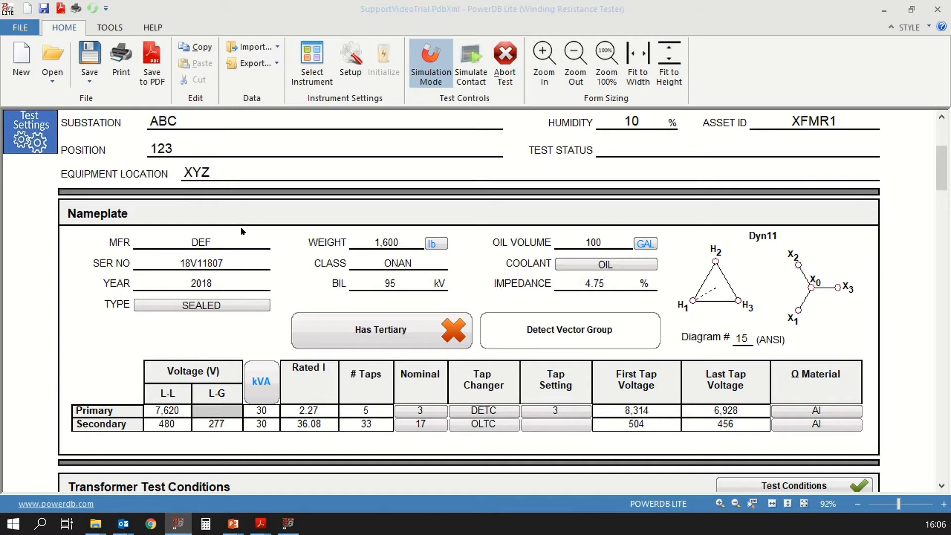
{"action": "mouse_move", "coordinate": [358, 188]}
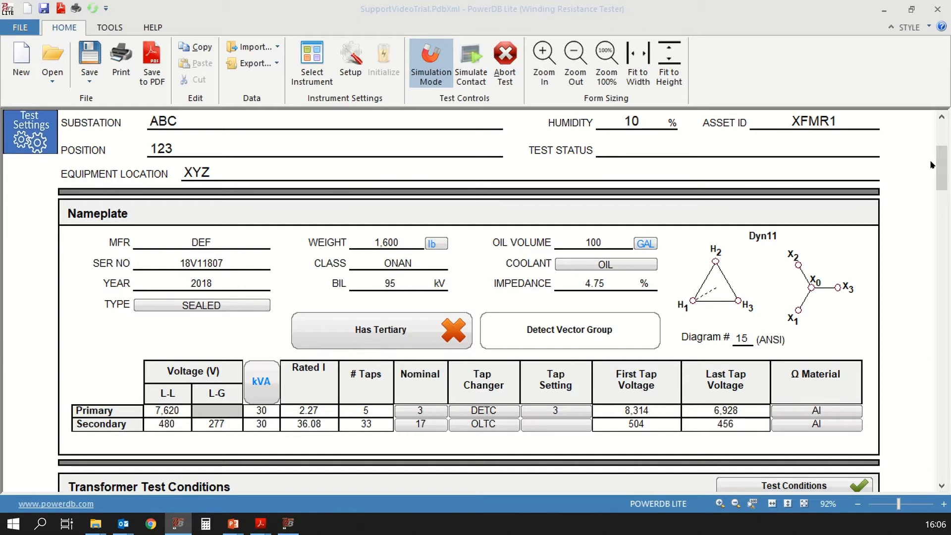
Step: Scroll down to the Transformer Test Conditions and the top of the Resistance - Primary table
{"action": "scroll", "scroll_direction": "down", "scroll_amount": 3}
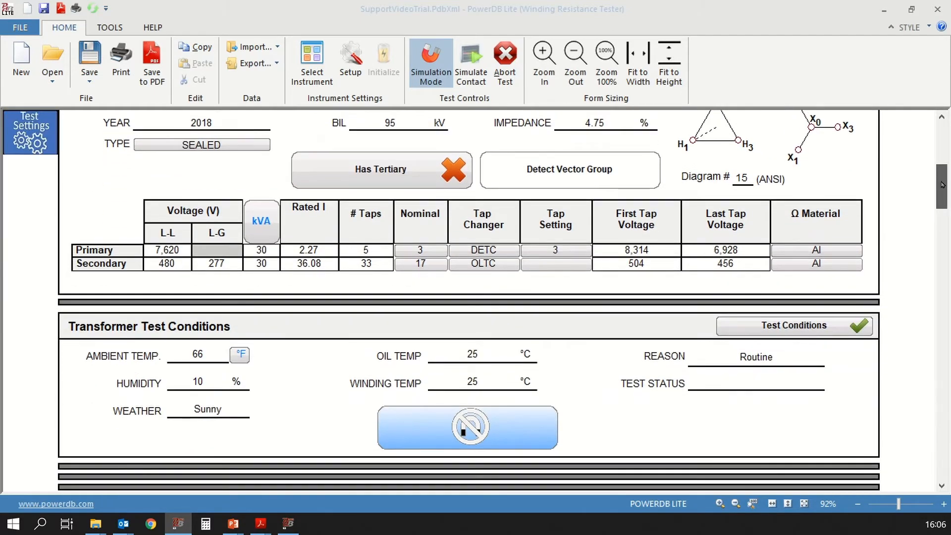
{"action": "scroll", "scroll_direction": "down", "scroll_amount": 3}
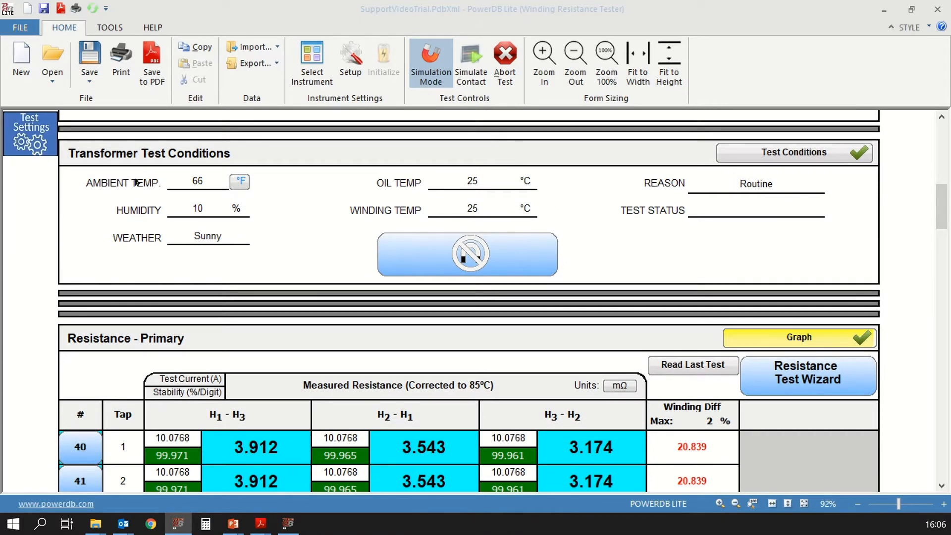
{"action": "mouse_move", "coordinate": [102, 190]}
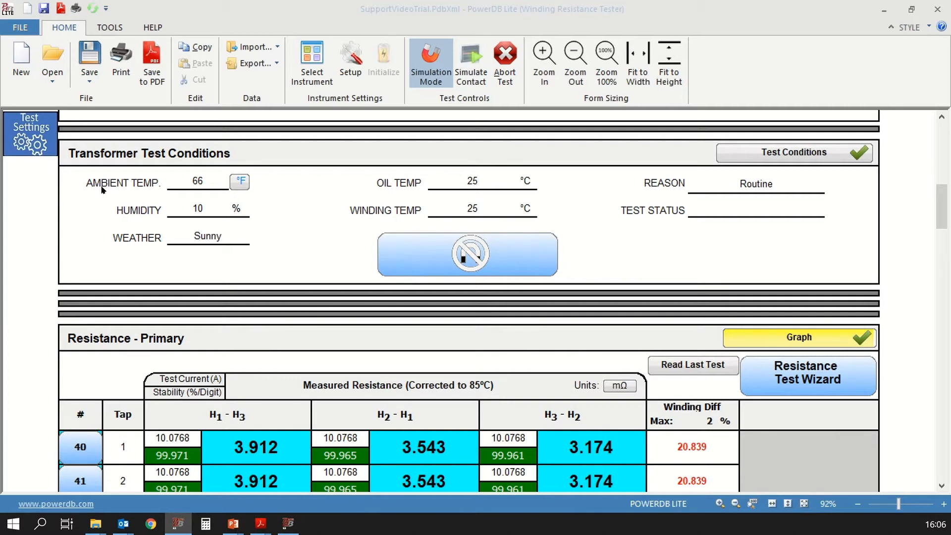
{"action": "mouse_move", "coordinate": [151, 190]}
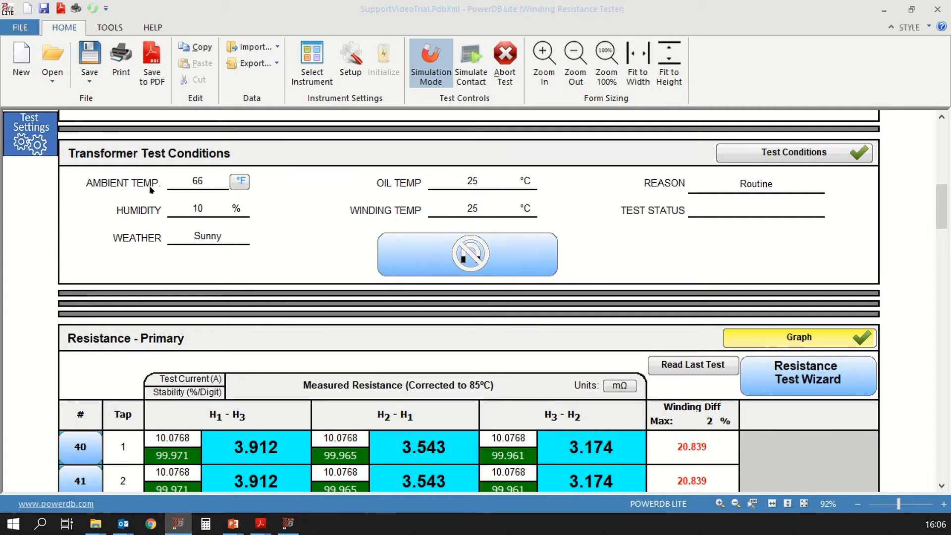
{"action": "mouse_move", "coordinate": [223, 237]}
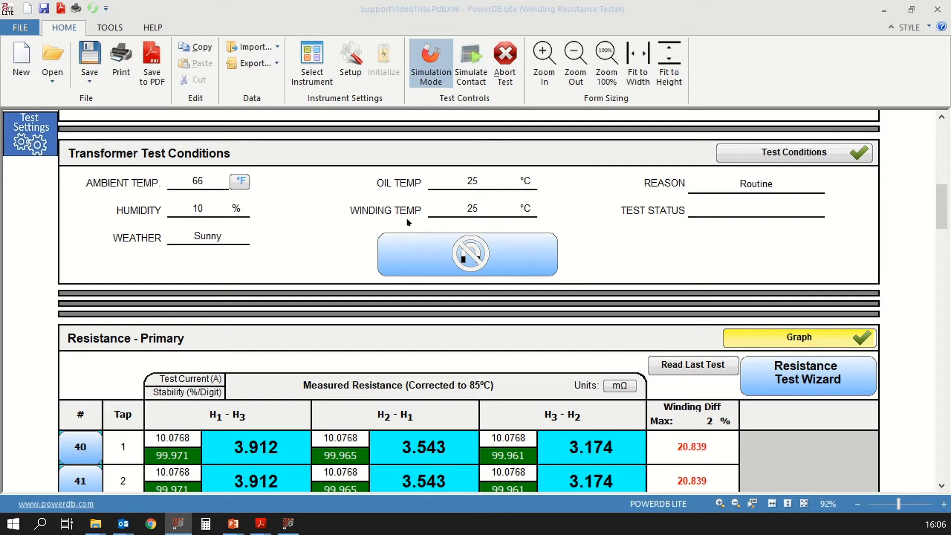
{"action": "mouse_move", "coordinate": [631, 186]}
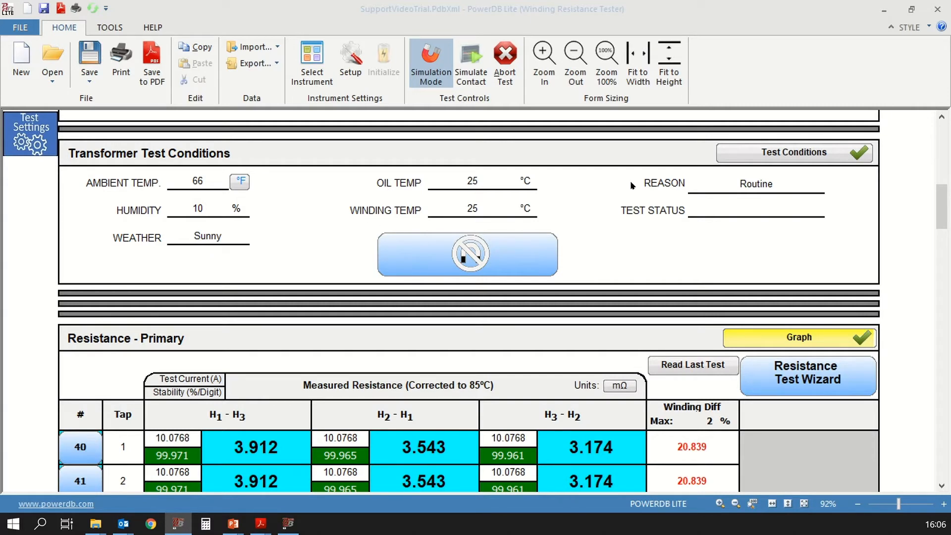
{"action": "mouse_move", "coordinate": [655, 213]}
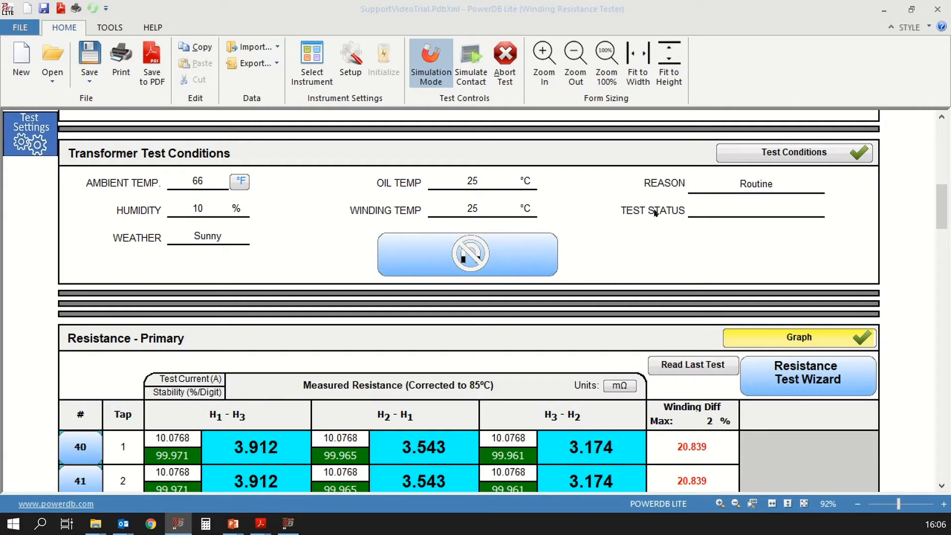
{"action": "mouse_move", "coordinate": [626, 221]}
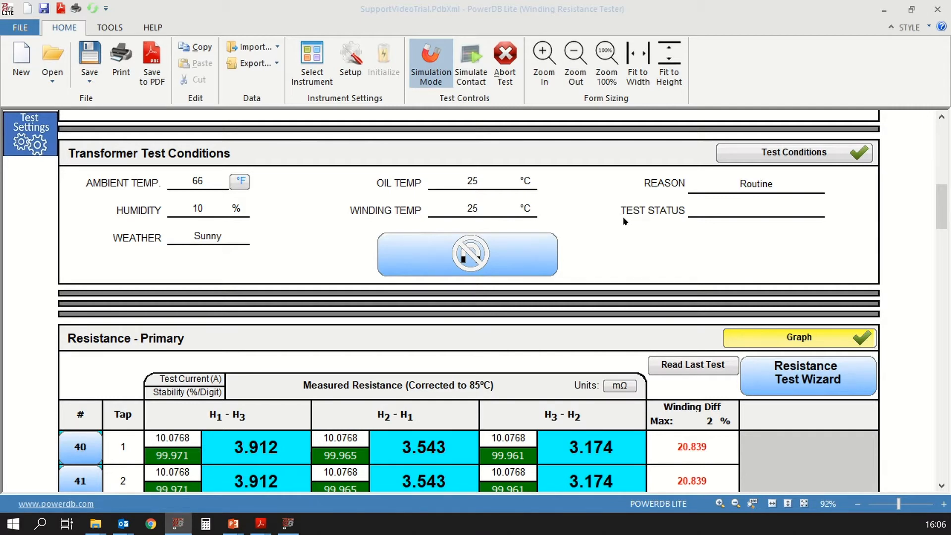
{"action": "mouse_move", "coordinate": [559, 166]}
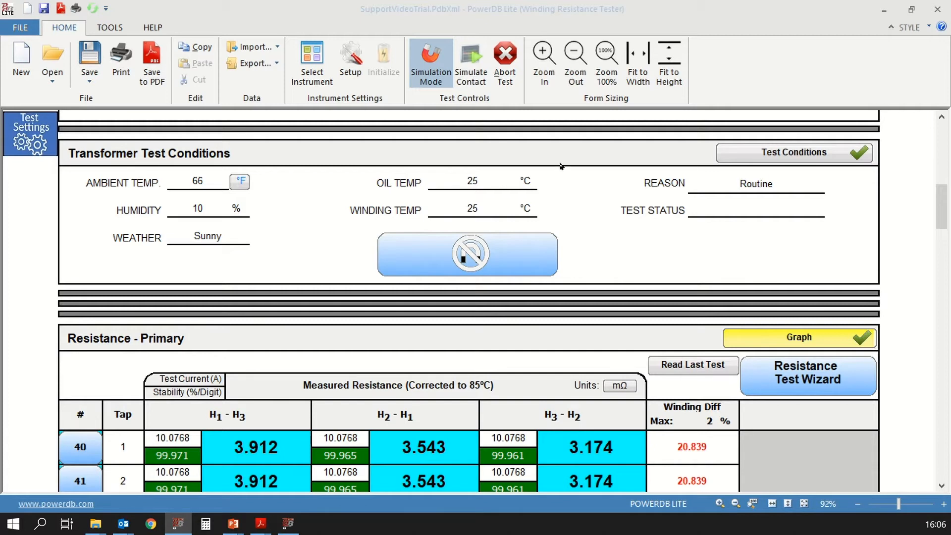
{"action": "mouse_move", "coordinate": [611, 183]}
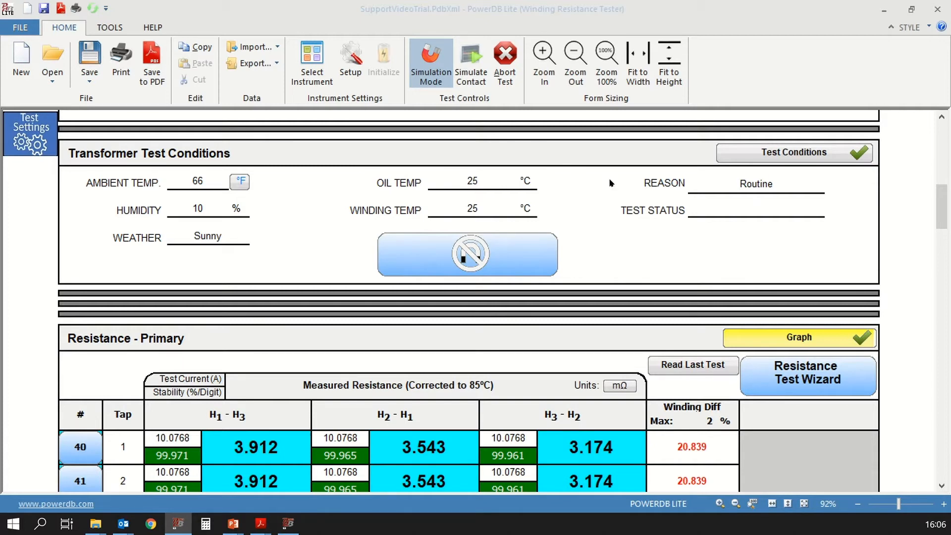
{"action": "mouse_move", "coordinate": [567, 273]}
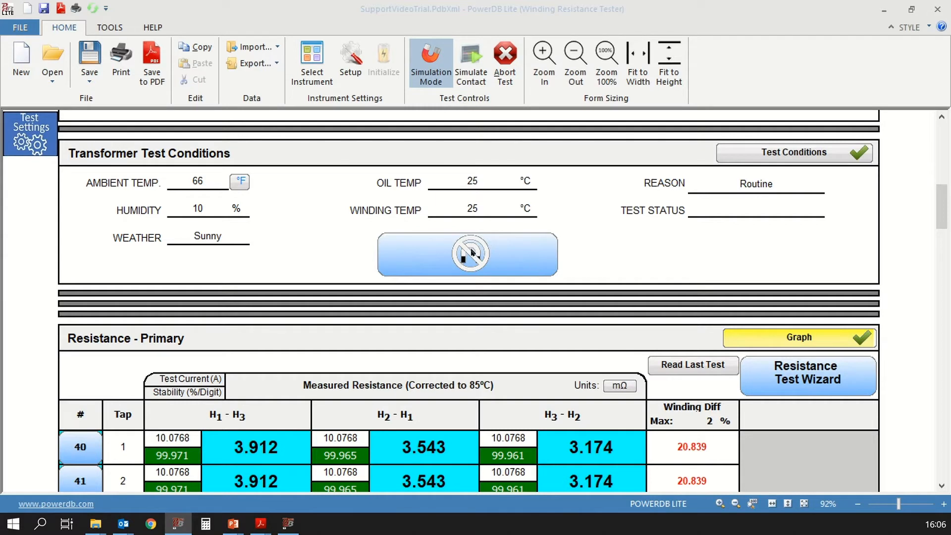
{"action": "mouse_move", "coordinate": [544, 263]}
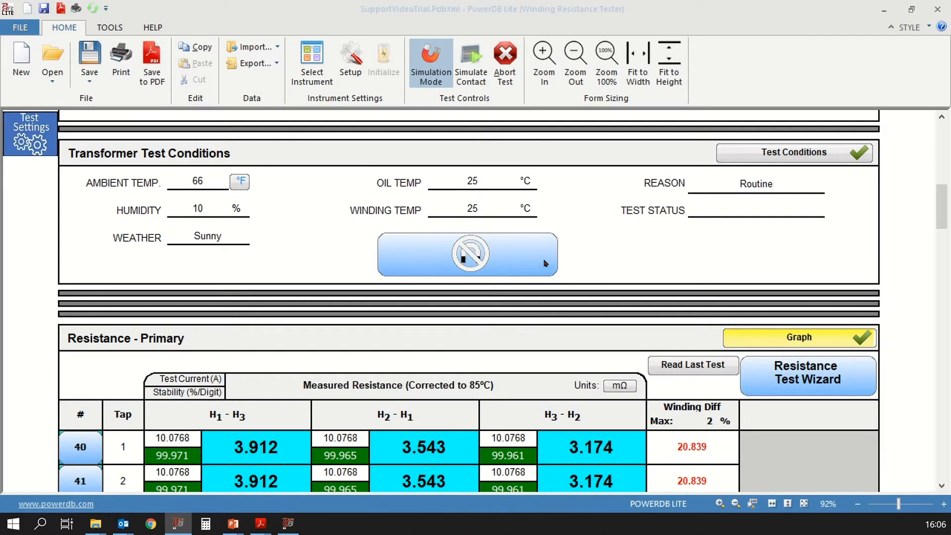
{"action": "mouse_move", "coordinate": [582, 256]}
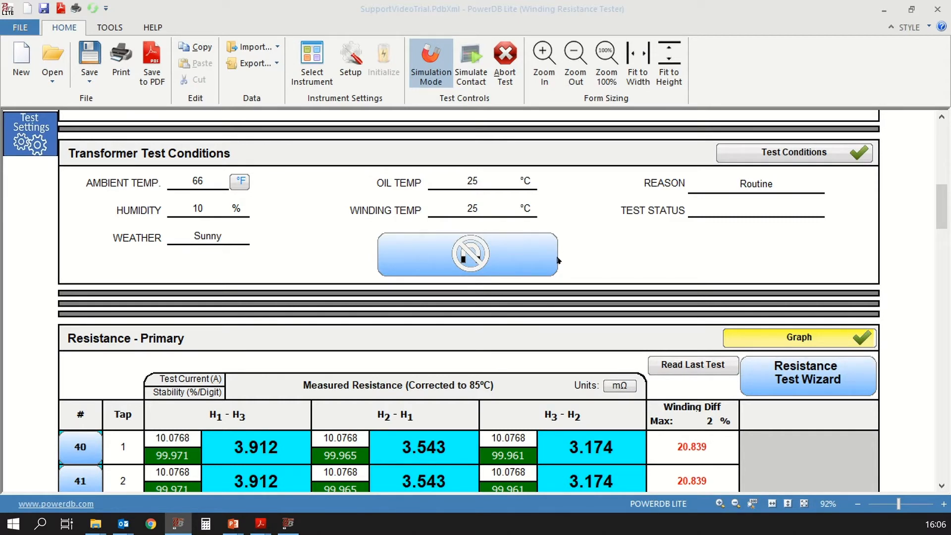
{"action": "mouse_move", "coordinate": [571, 265]}
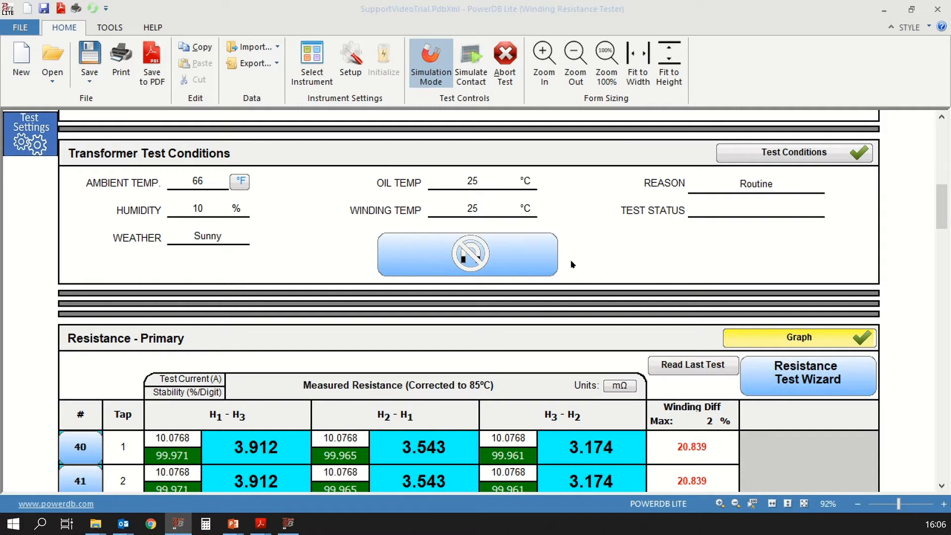
{"action": "mouse_move", "coordinate": [565, 260]}
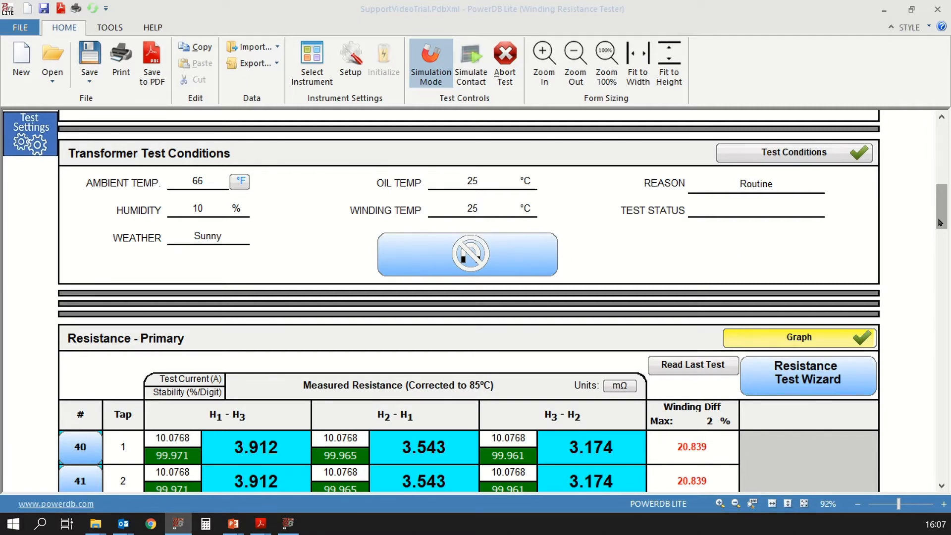
Step: Scroll down to show the whole Resistance - Primary table, rows 40 to 44
{"action": "scroll", "scroll_direction": "down", "scroll_amount": 3}
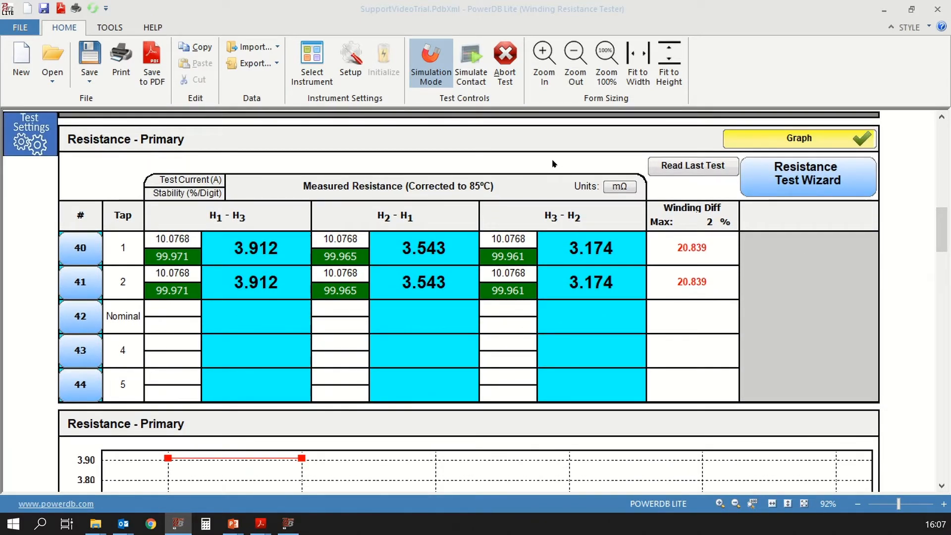
{"action": "mouse_move", "coordinate": [468, 168]}
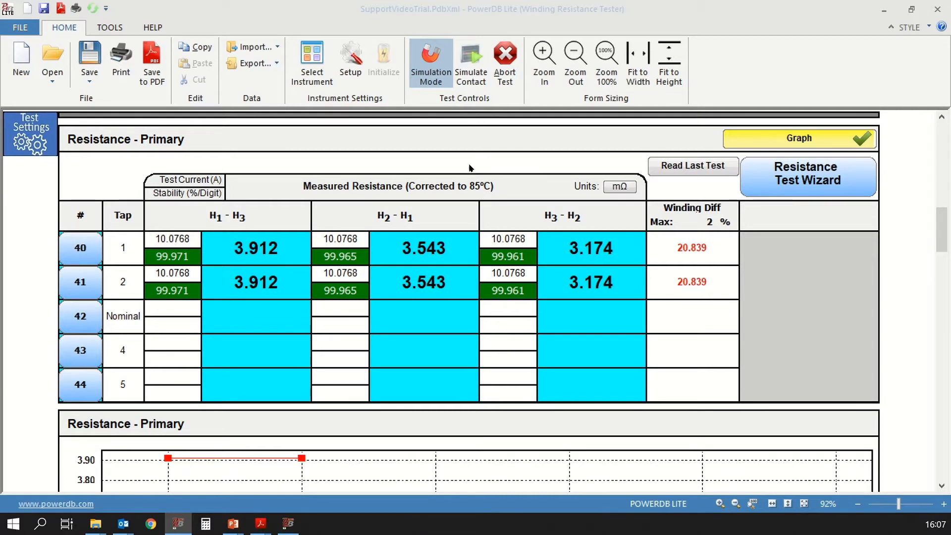
{"action": "mouse_move", "coordinate": [400, 195]}
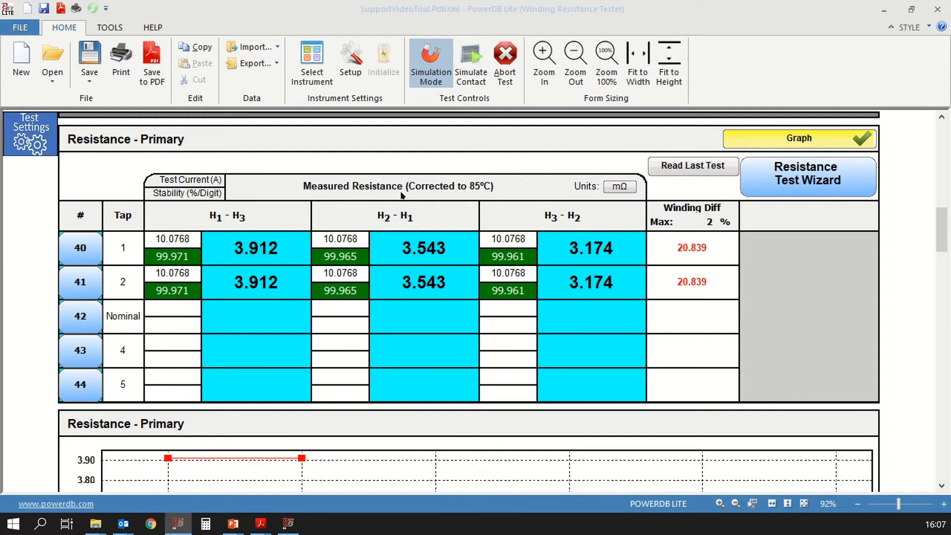
{"action": "mouse_move", "coordinate": [423, 195]}
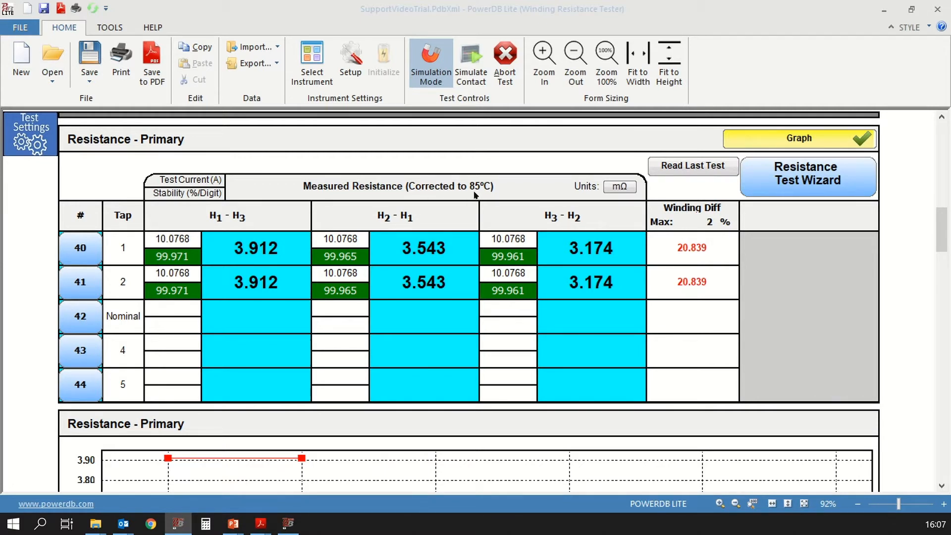
{"action": "mouse_move", "coordinate": [595, 191]}
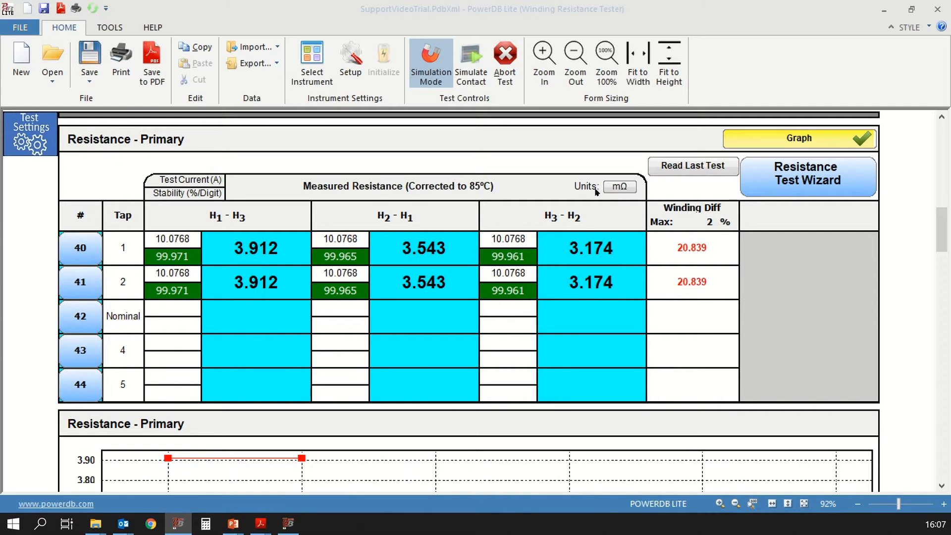
Step: Keep milliohms as the resistance units and close the Units popup
{"action": "left_click", "coordinate": [618, 187]}
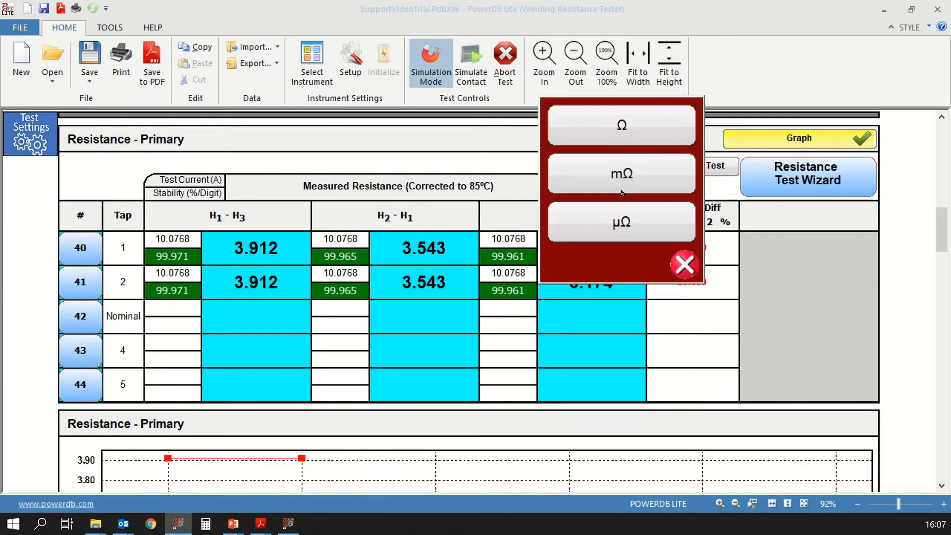
{"action": "mouse_move", "coordinate": [640, 128]}
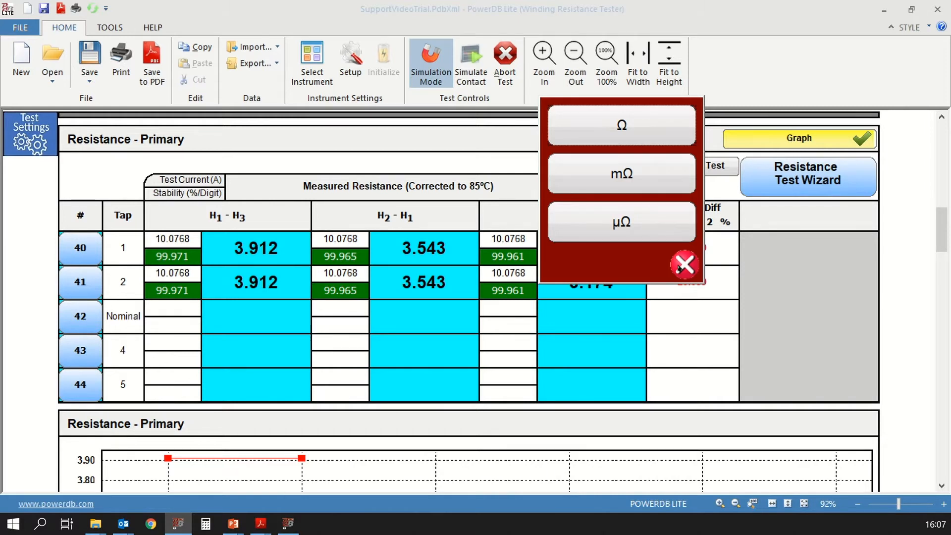
{"action": "left_click", "coordinate": [621, 173]}
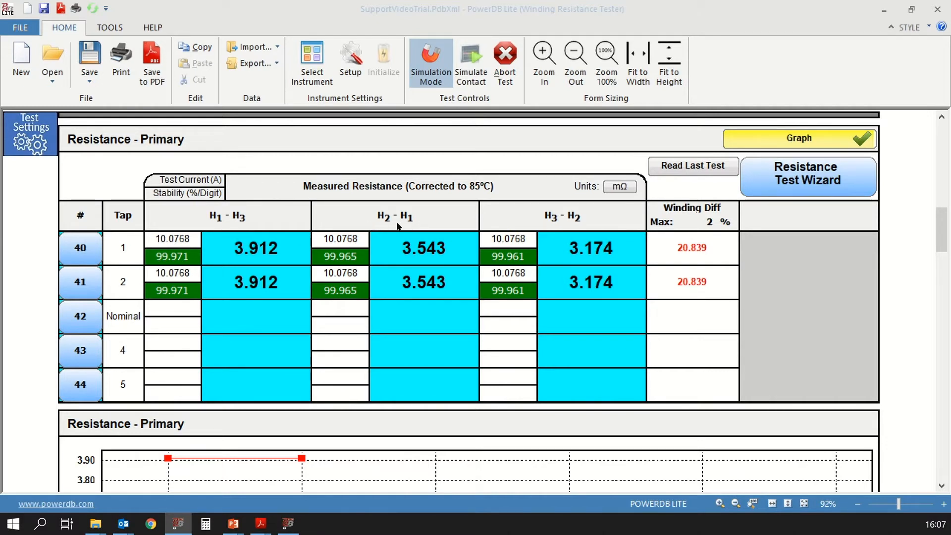
{"action": "mouse_move", "coordinate": [110, 221]}
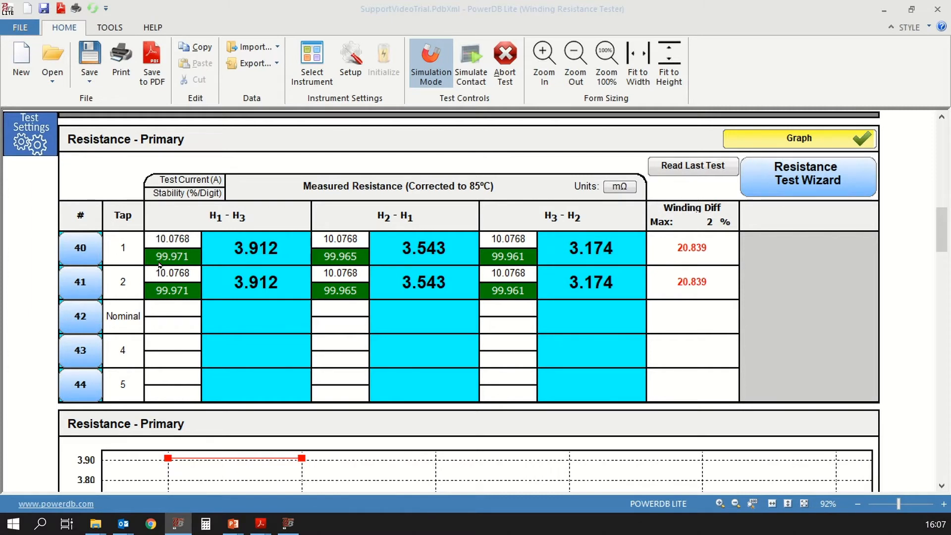
{"action": "mouse_move", "coordinate": [291, 218]}
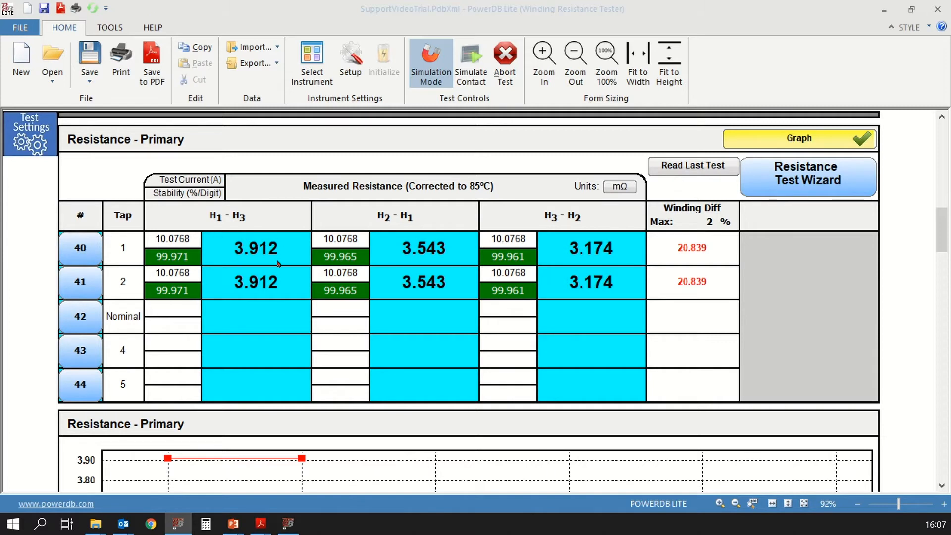
{"action": "mouse_move", "coordinate": [217, 243]}
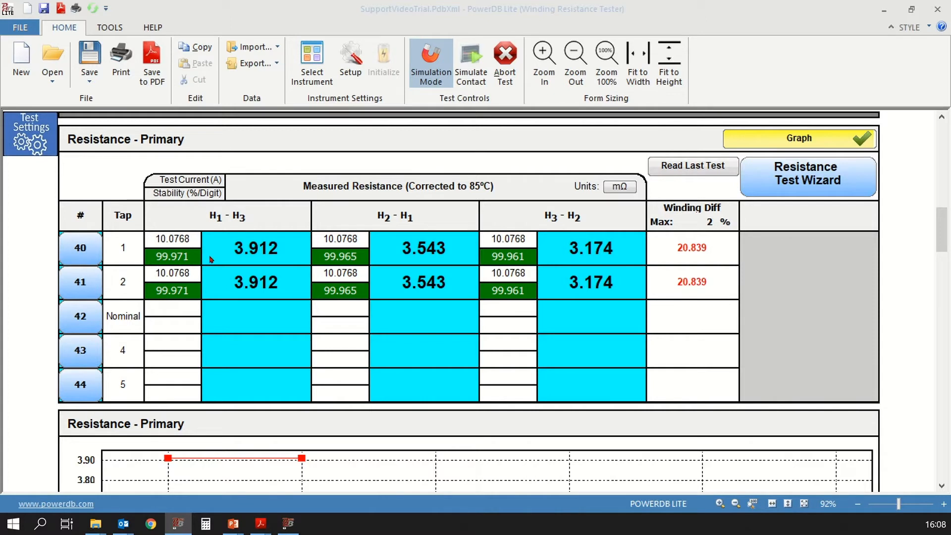
{"action": "mouse_move", "coordinate": [660, 209]}
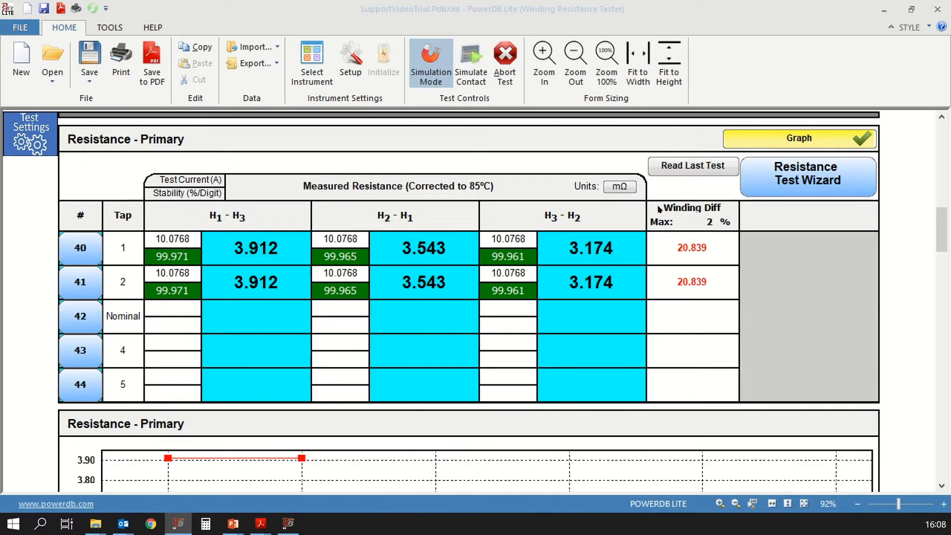
{"action": "mouse_move", "coordinate": [730, 229]}
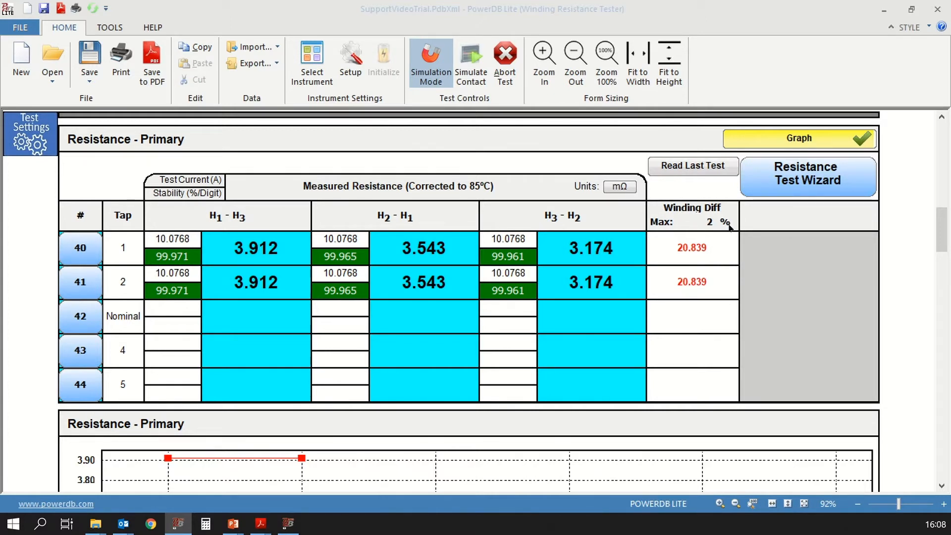
{"action": "mouse_move", "coordinate": [718, 258]}
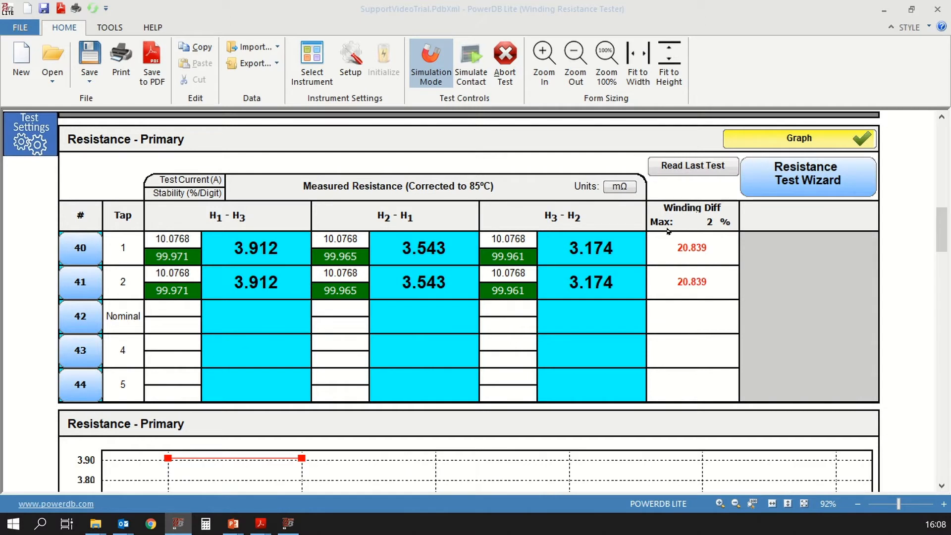
{"action": "mouse_move", "coordinate": [715, 229]}
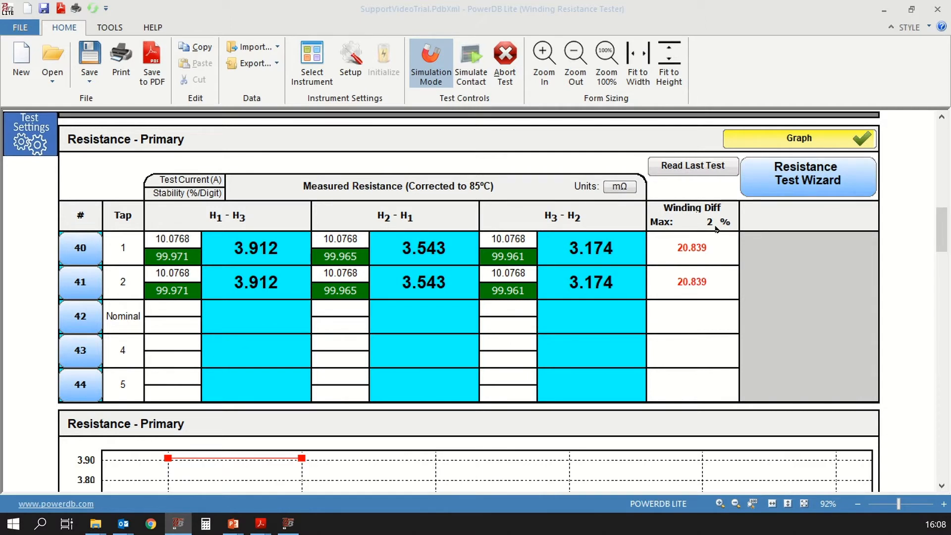
{"action": "mouse_move", "coordinate": [413, 34]}
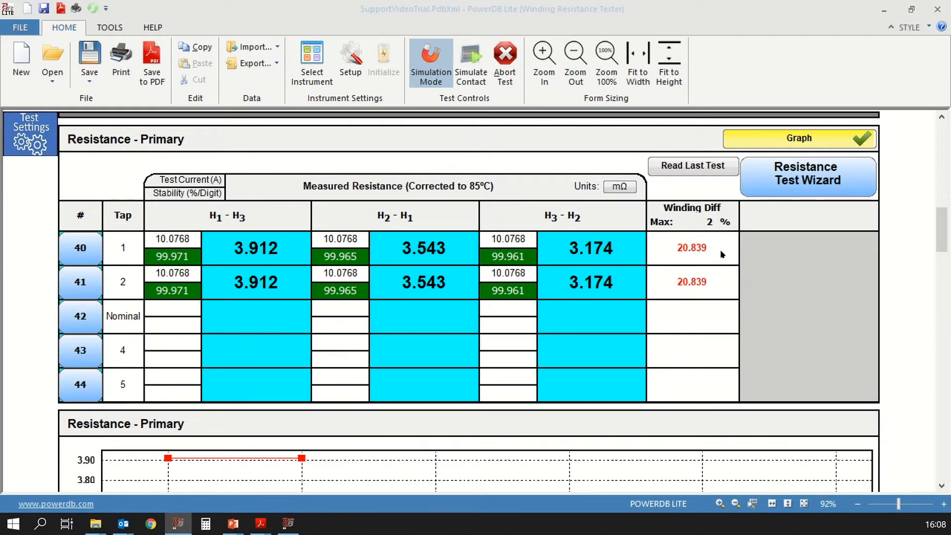
{"action": "mouse_move", "coordinate": [722, 248]}
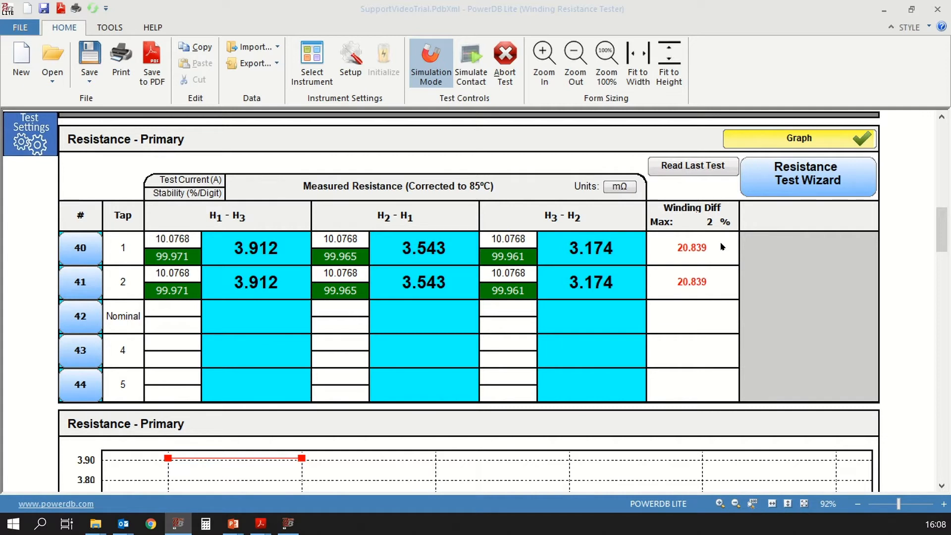
{"action": "mouse_move", "coordinate": [714, 249]}
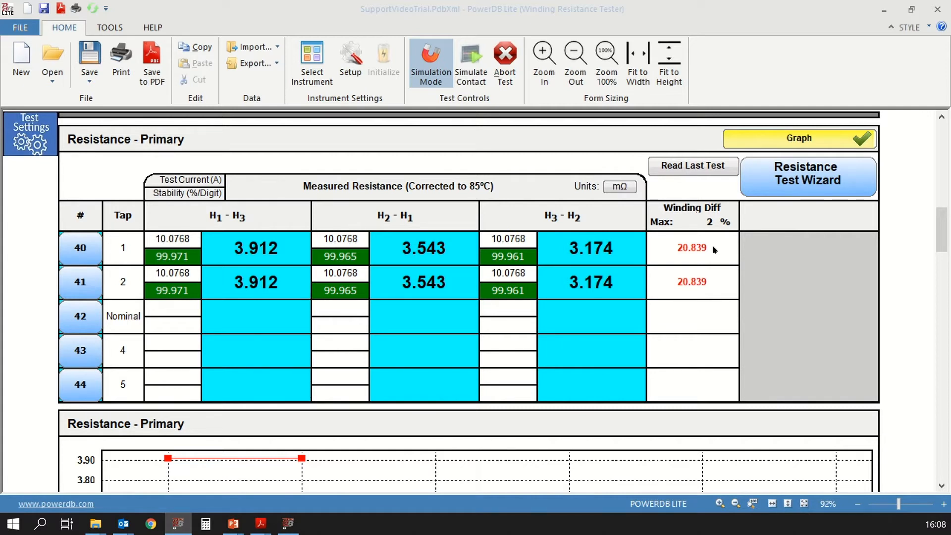
{"action": "mouse_move", "coordinate": [76, 323]}
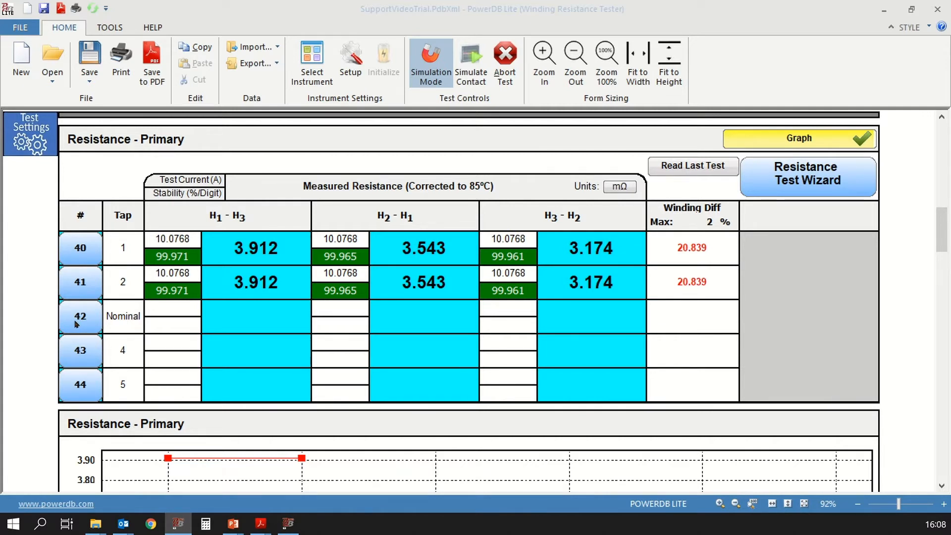
{"action": "mouse_move", "coordinate": [68, 242]}
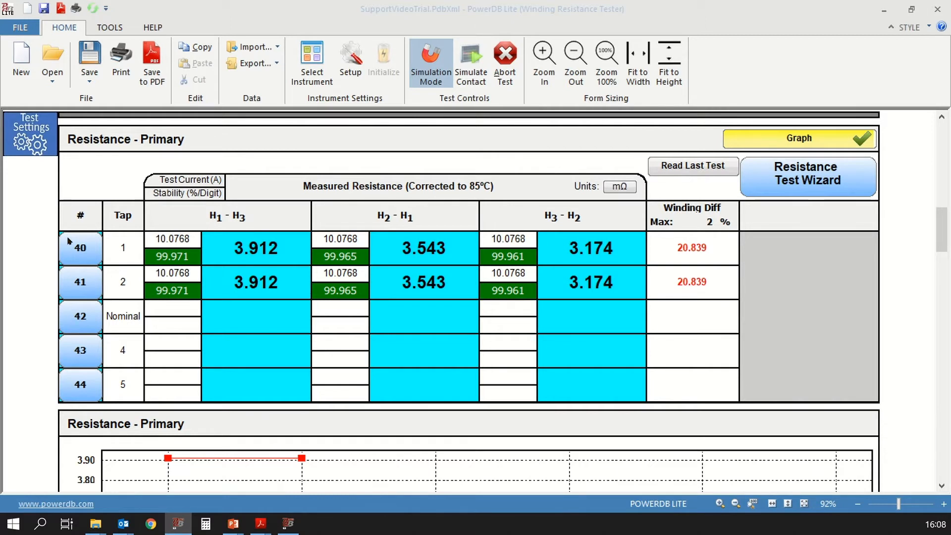
{"action": "mouse_move", "coordinate": [80, 256]}
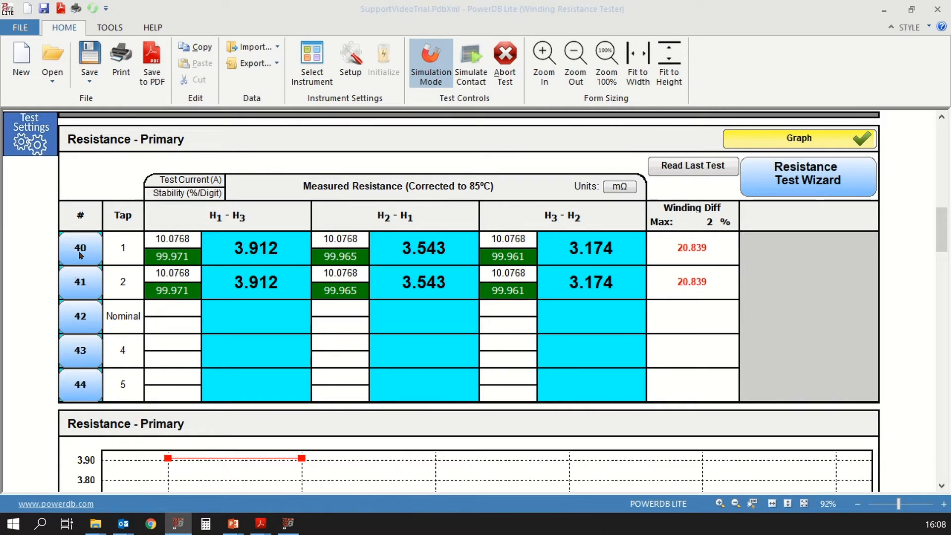
{"action": "mouse_move", "coordinate": [82, 333]}
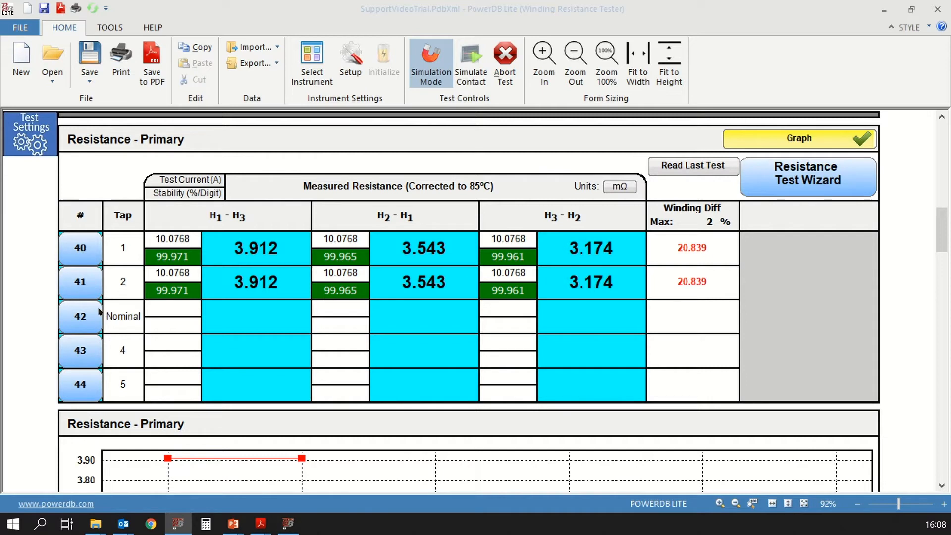
{"action": "mouse_move", "coordinate": [95, 315]}
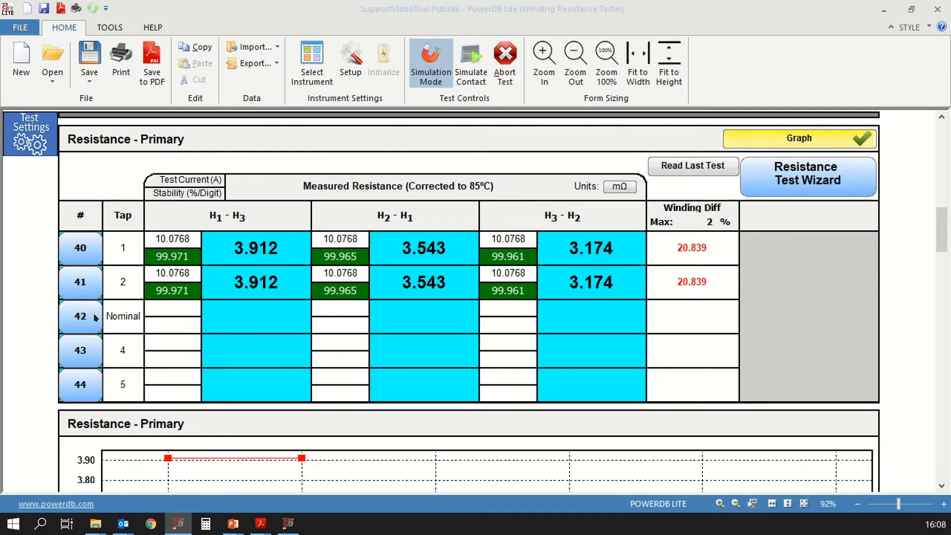
{"action": "mouse_move", "coordinate": [66, 342]}
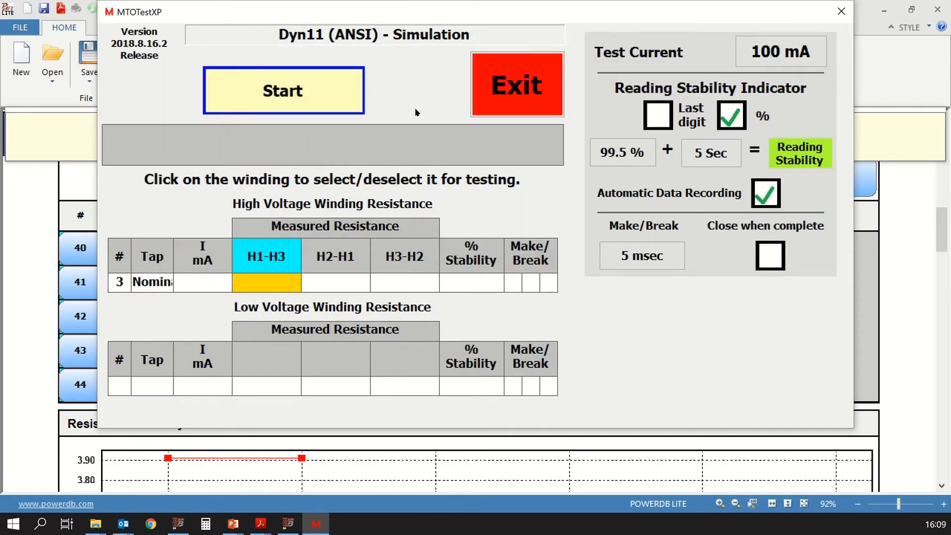
{"action": "left_click", "coordinate": [282, 91]}
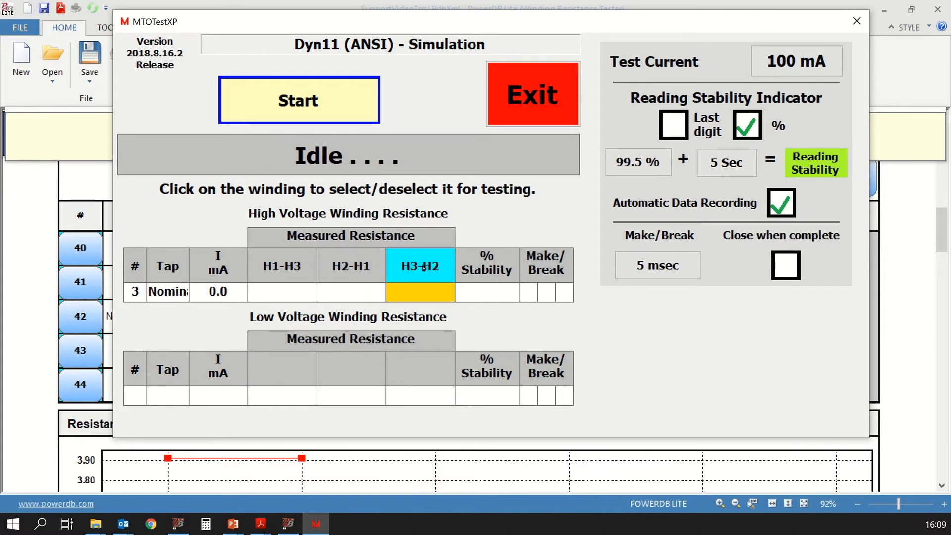
{"action": "mouse_move", "coordinate": [263, 284]}
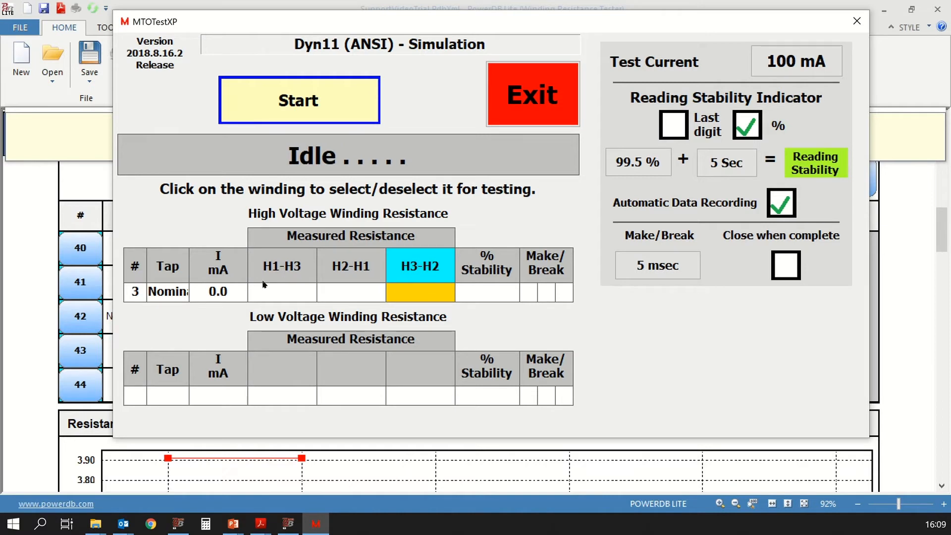
{"action": "left_click", "coordinate": [281, 265]}
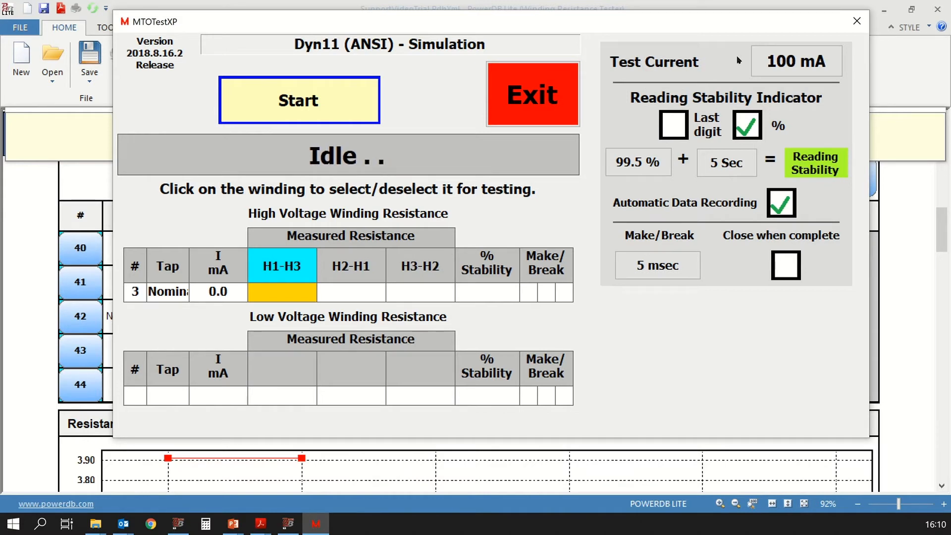
Step: Set the test current to 10.0 A for the H1-H3 winding
{"action": "left_click", "coordinate": [795, 61]}
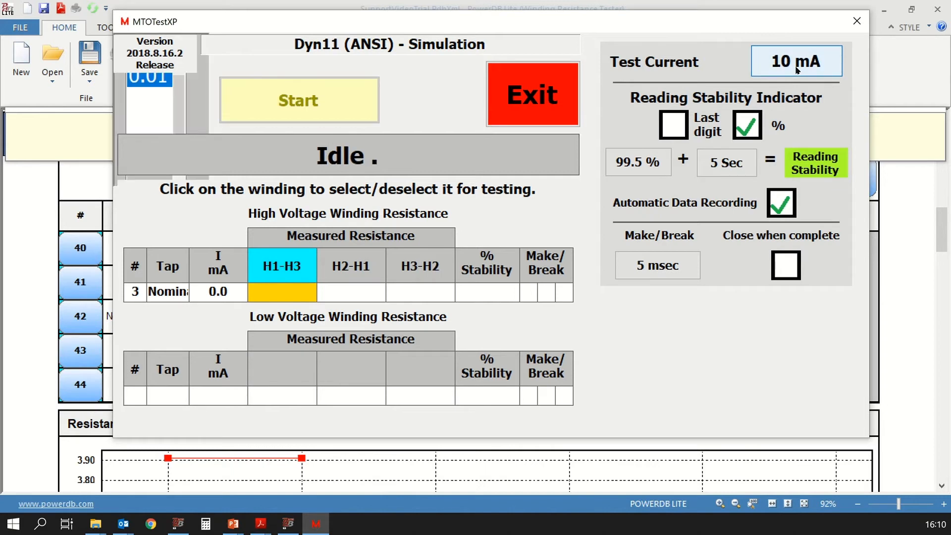
{"action": "left_click", "coordinate": [795, 60]}
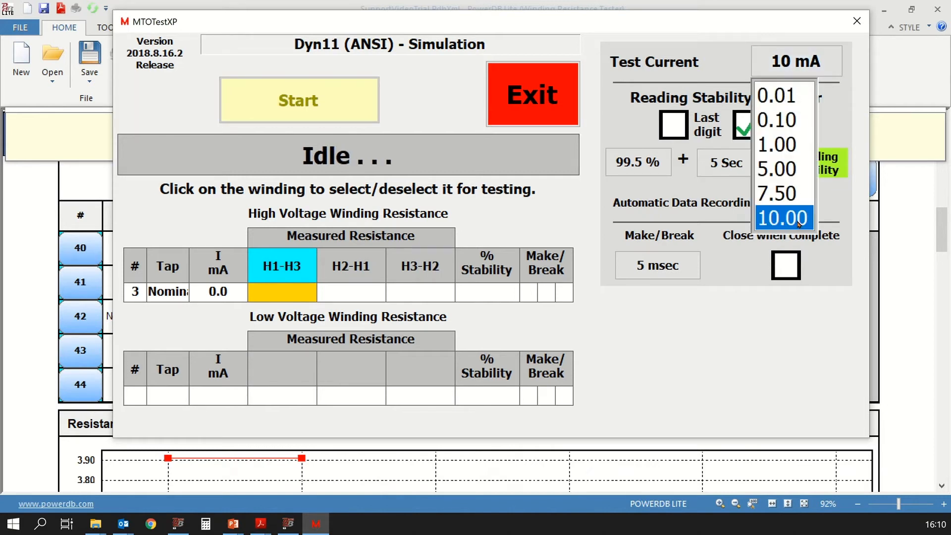
{"action": "left_click", "coordinate": [783, 218]}
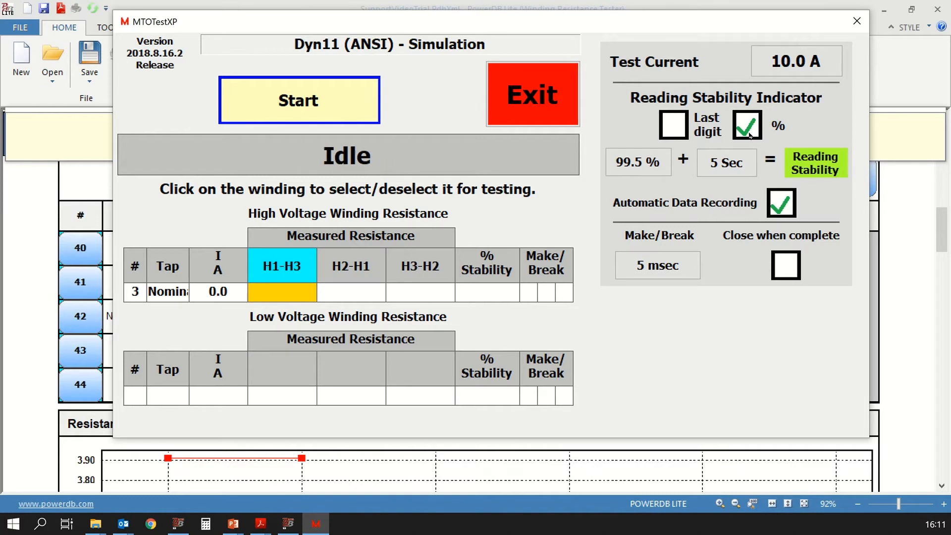
{"action": "left_click", "coordinate": [637, 161]}
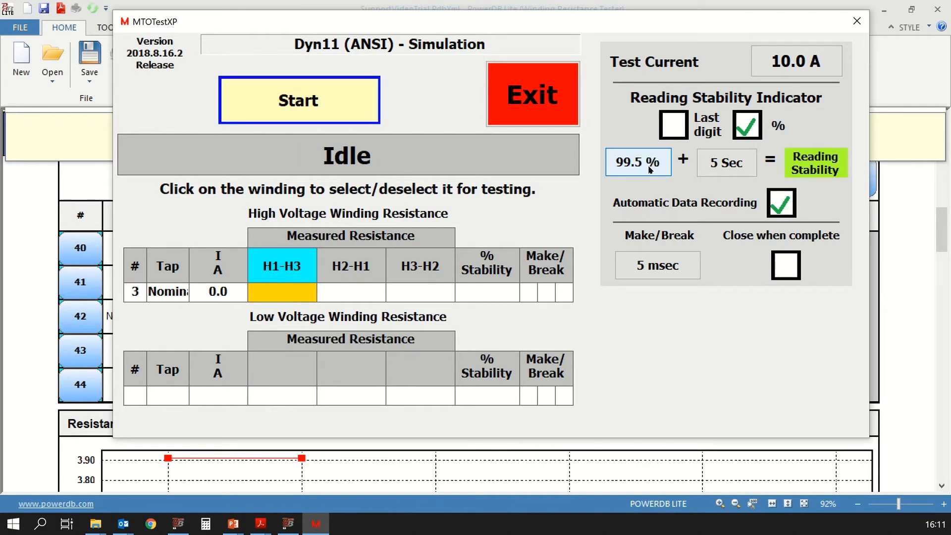
{"action": "left_click", "coordinate": [637, 161]}
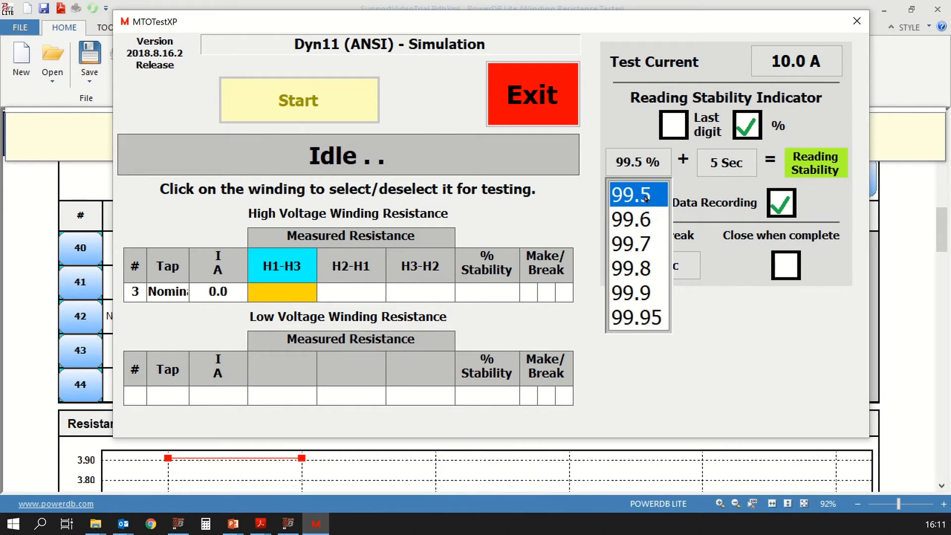
{"action": "left_click", "coordinate": [631, 194]}
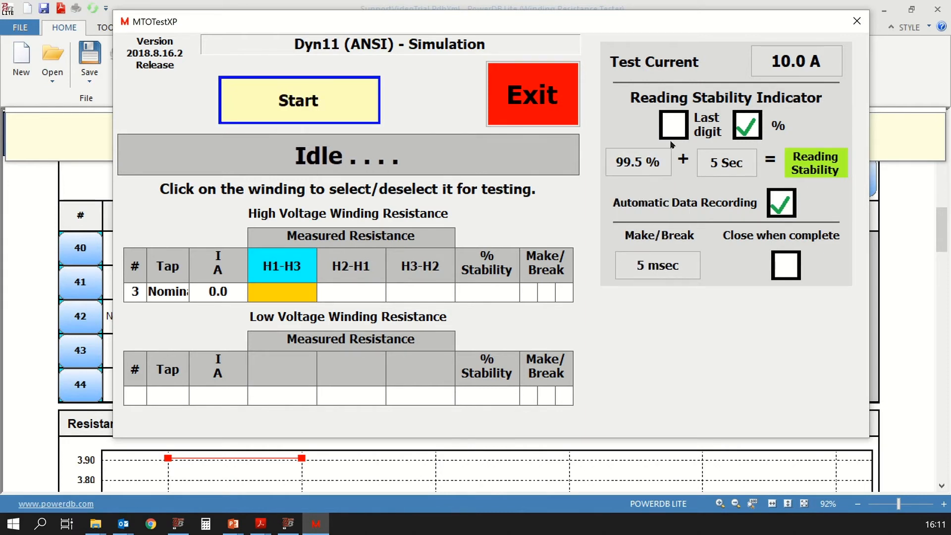
{"action": "left_click", "coordinate": [637, 161]}
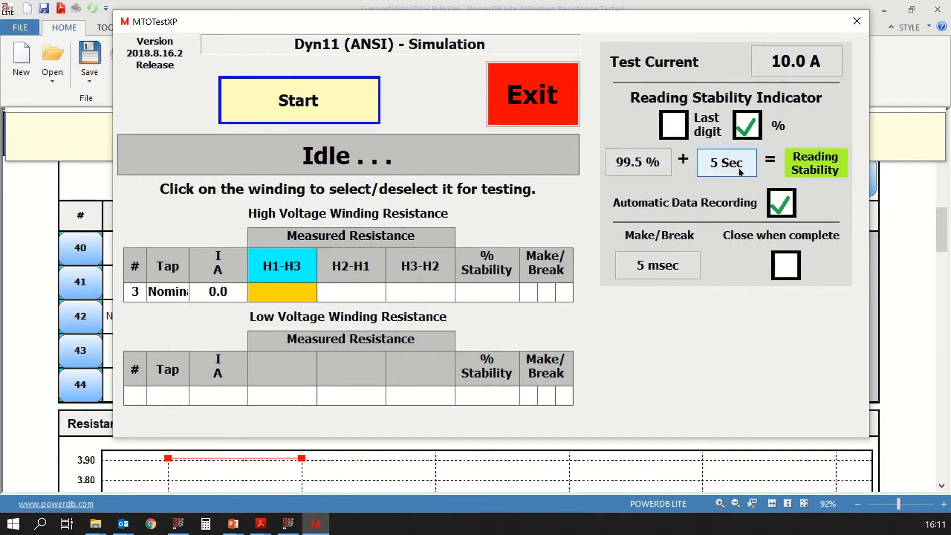
{"action": "left_click", "coordinate": [726, 162]}
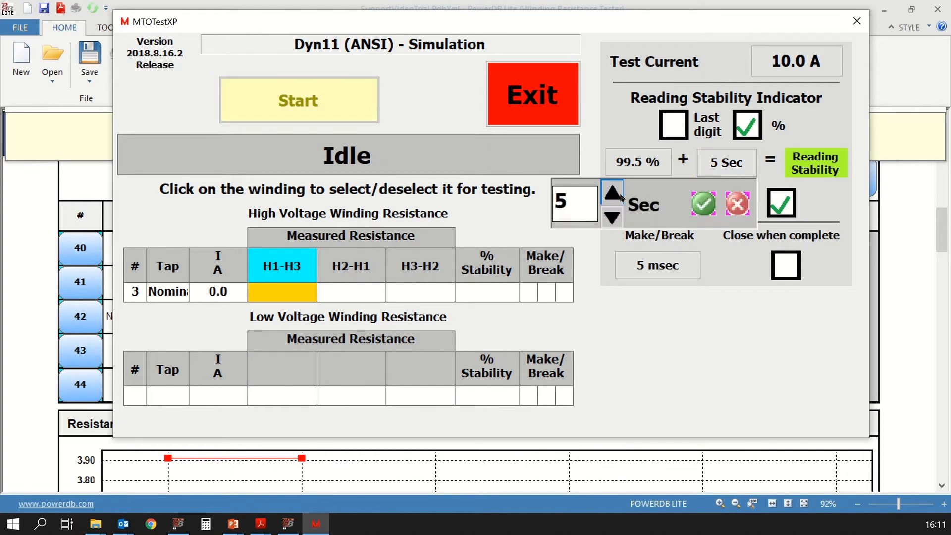
{"action": "left_click", "coordinate": [612, 218]}
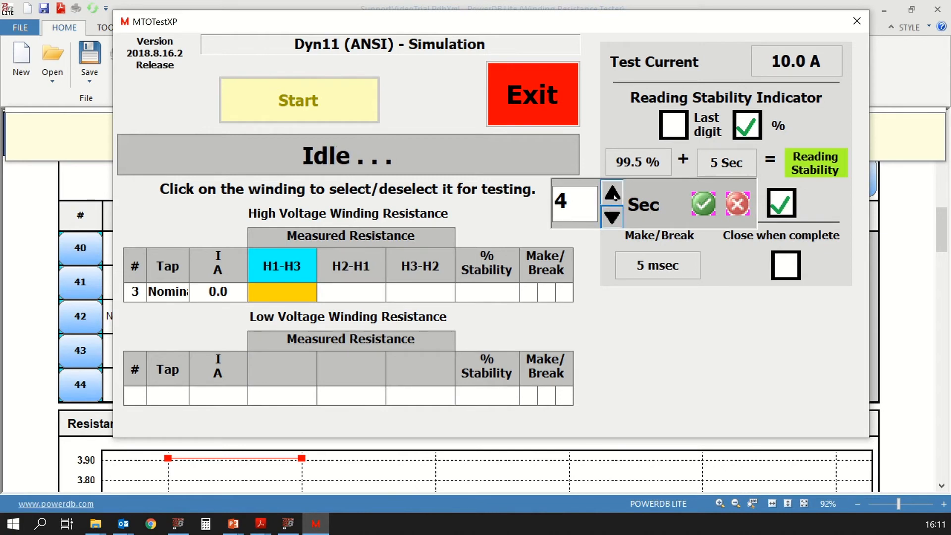
{"action": "left_click", "coordinate": [611, 190]}
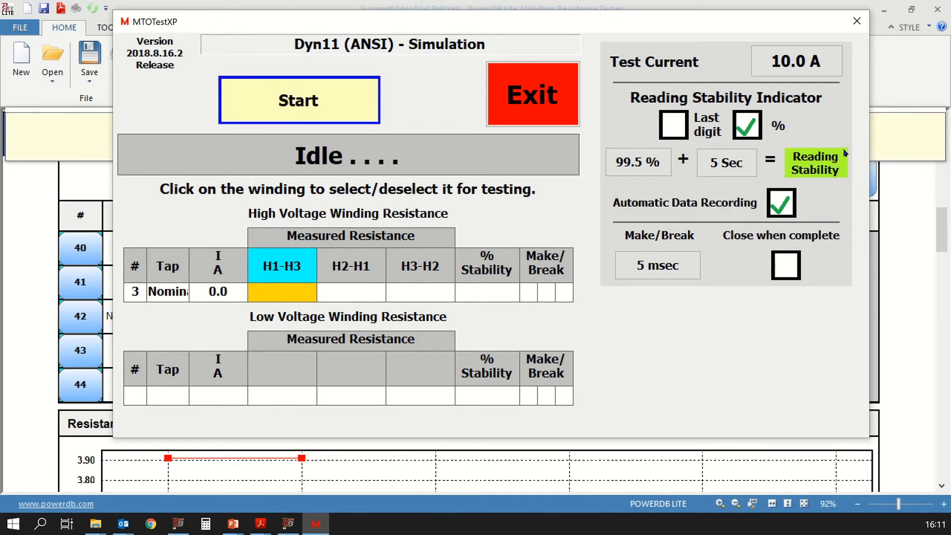
{"action": "left_click", "coordinate": [637, 162]}
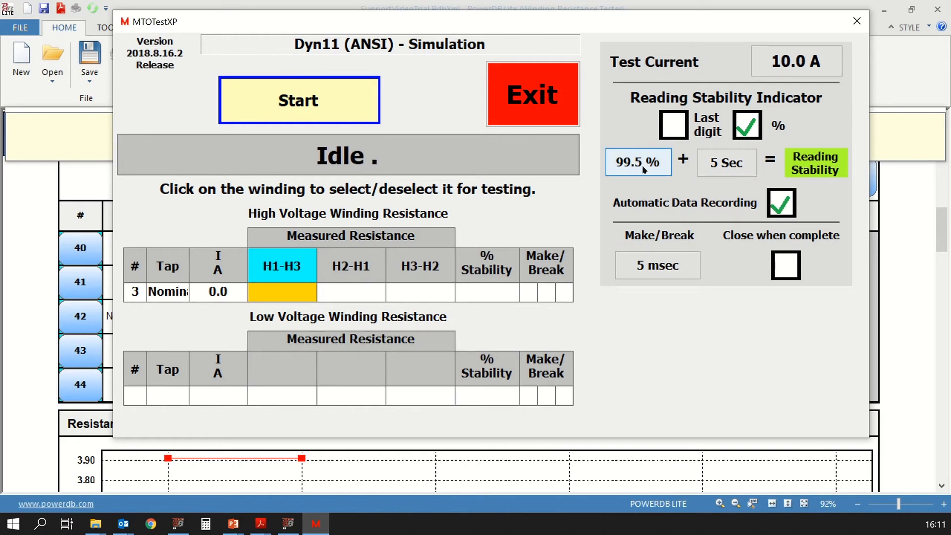
{"action": "left_click", "coordinate": [726, 161]}
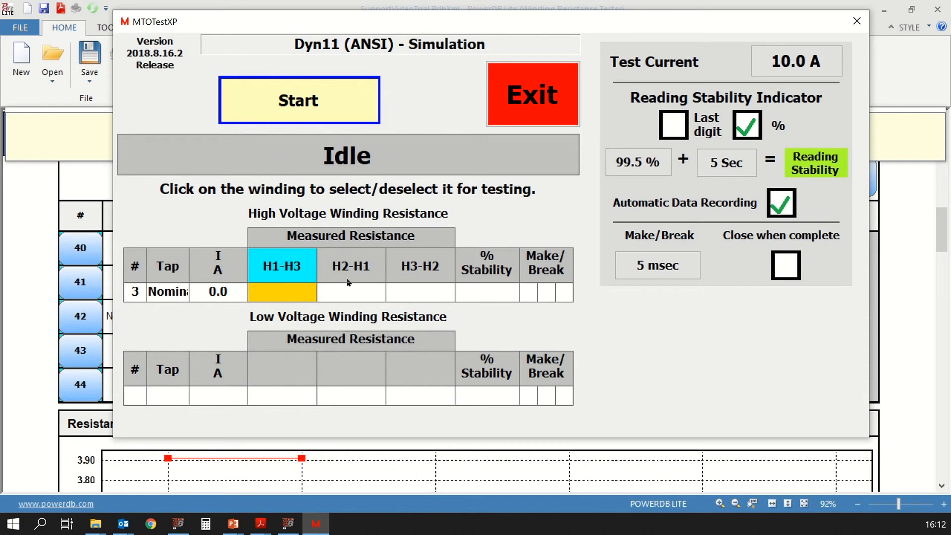
{"action": "mouse_move", "coordinate": [561, 204]}
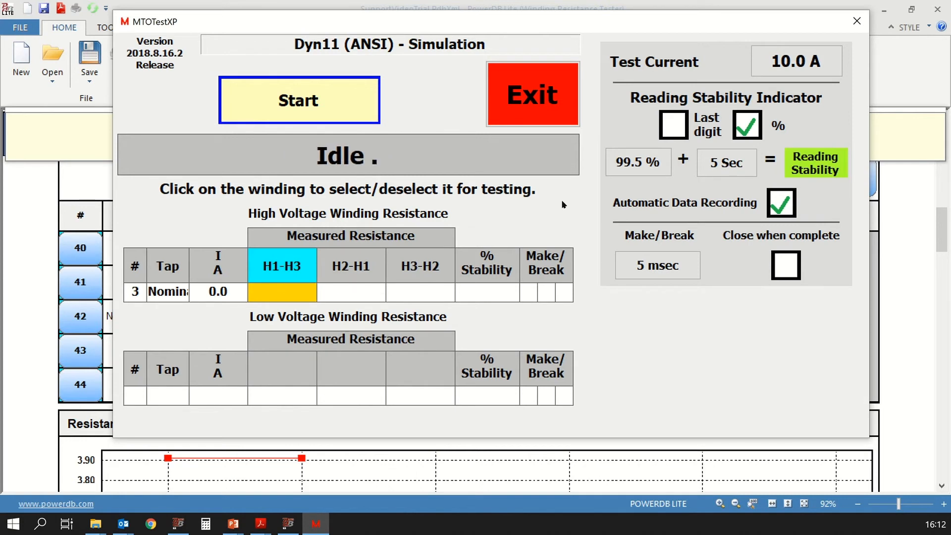
{"action": "left_click", "coordinate": [780, 202]}
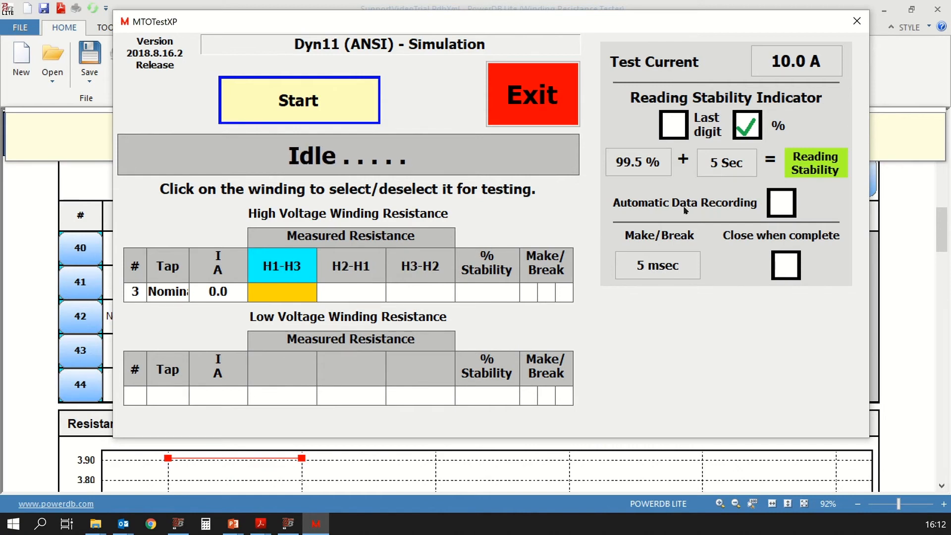
{"action": "left_click", "coordinate": [781, 202]}
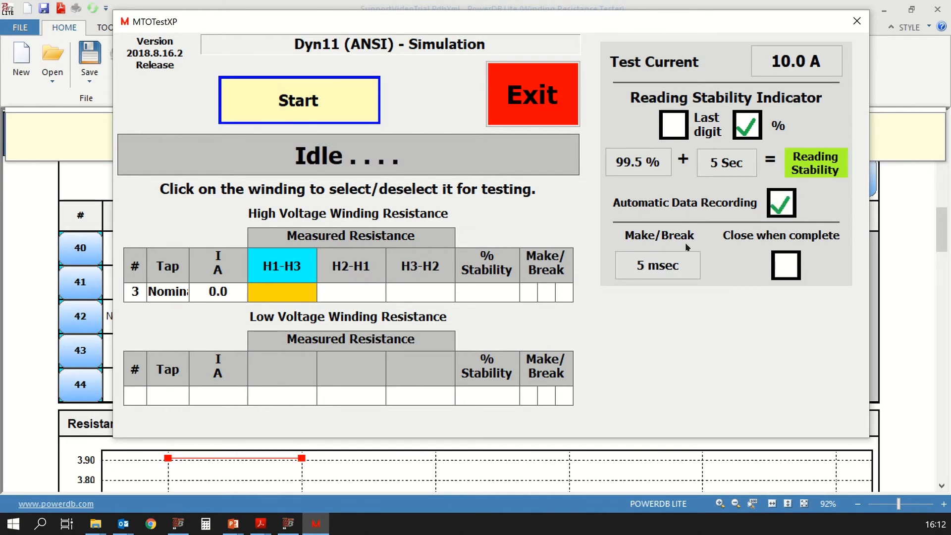
{"action": "left_click", "coordinate": [657, 266]}
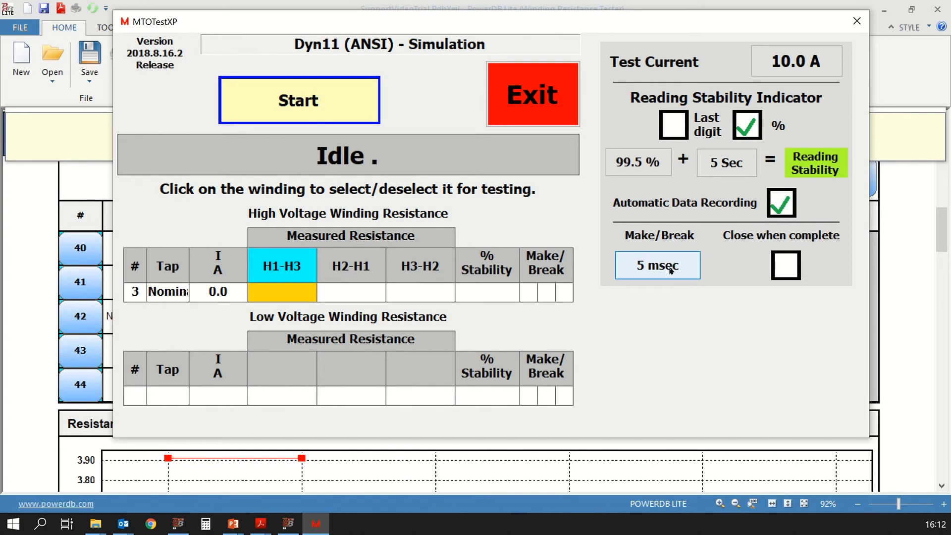
{"action": "left_click", "coordinate": [658, 266]}
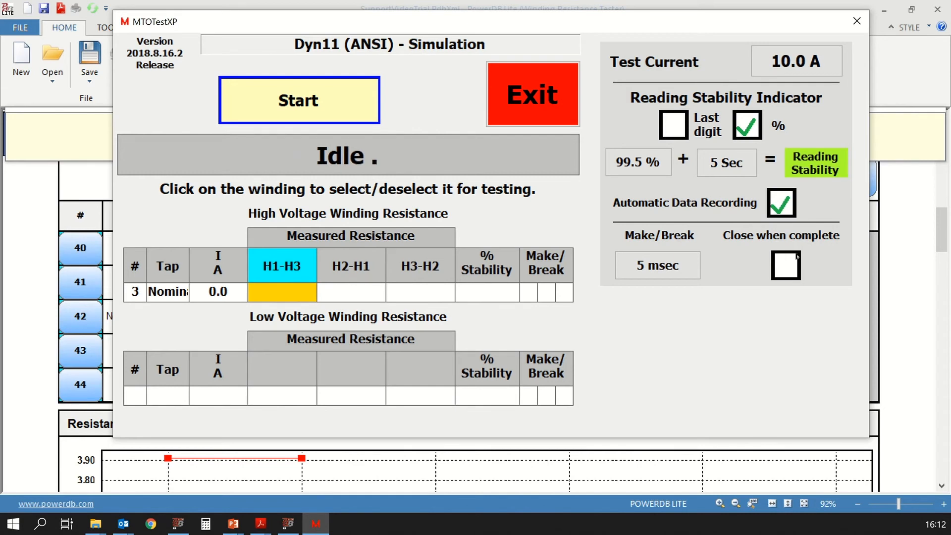
{"action": "left_click", "coordinate": [785, 265]}
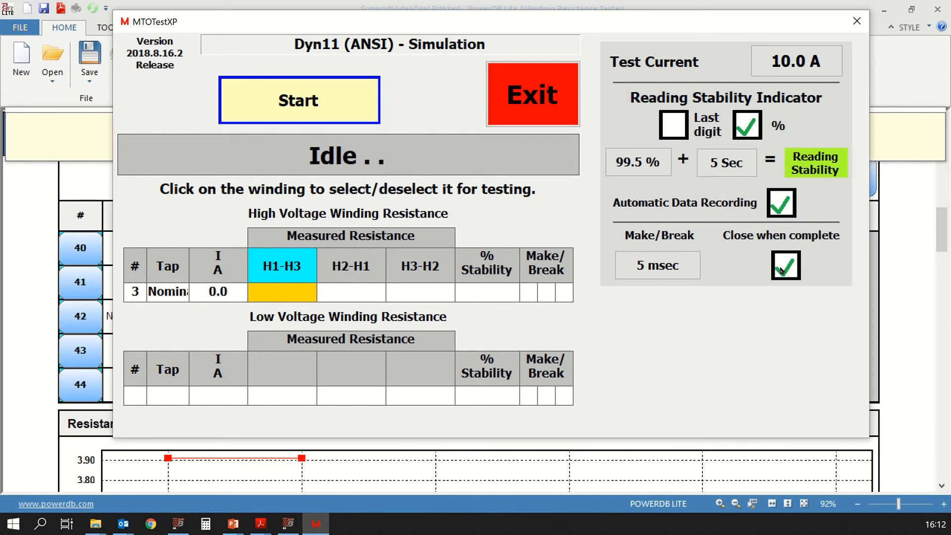
{"action": "left_click", "coordinate": [785, 265]}
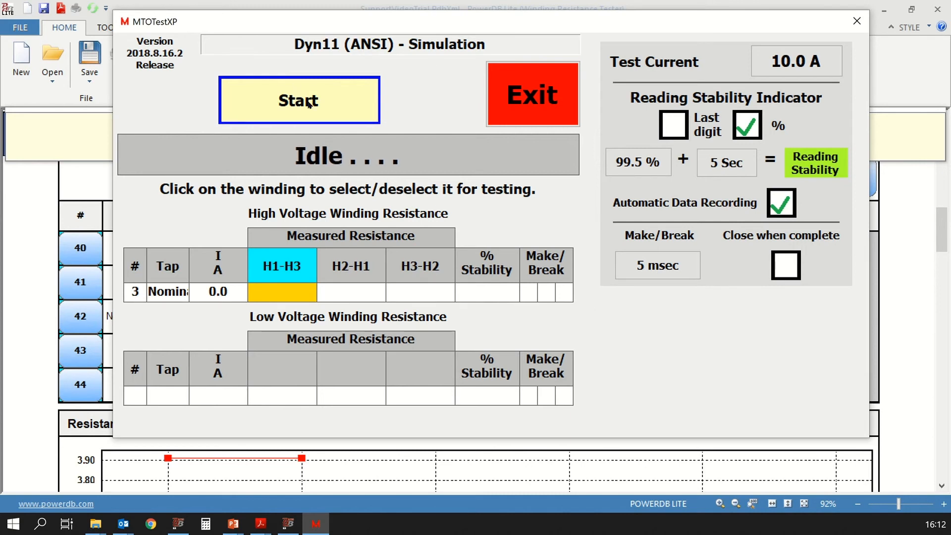
Step: Run the simulated test and save the H1-H3 reading of 3.153 mOhm
{"action": "left_click", "coordinate": [298, 100]}
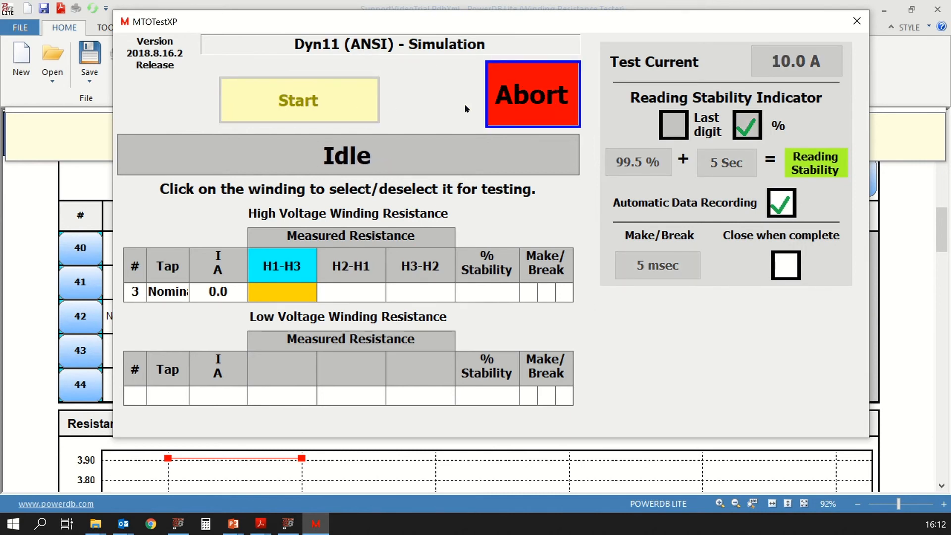
{"action": "left_click", "coordinate": [298, 100]}
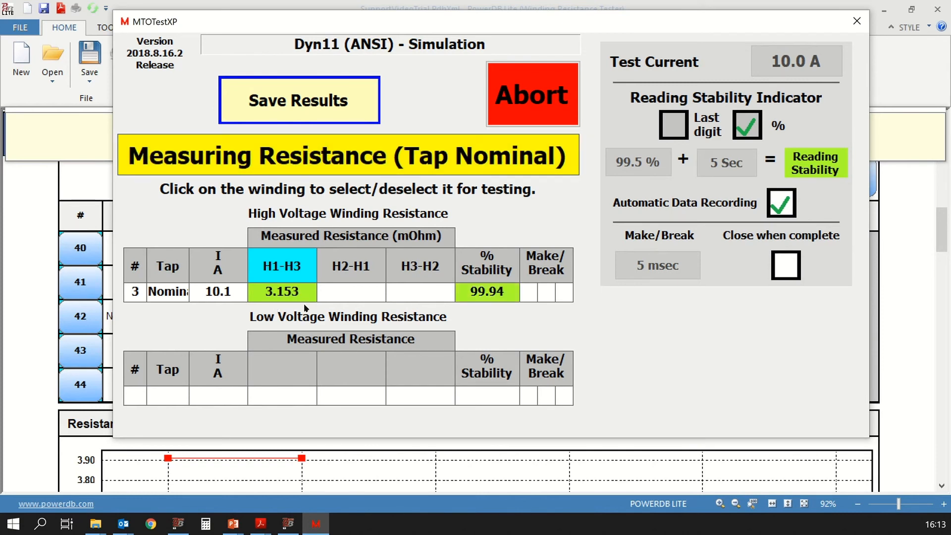
{"action": "left_click", "coordinate": [532, 94]}
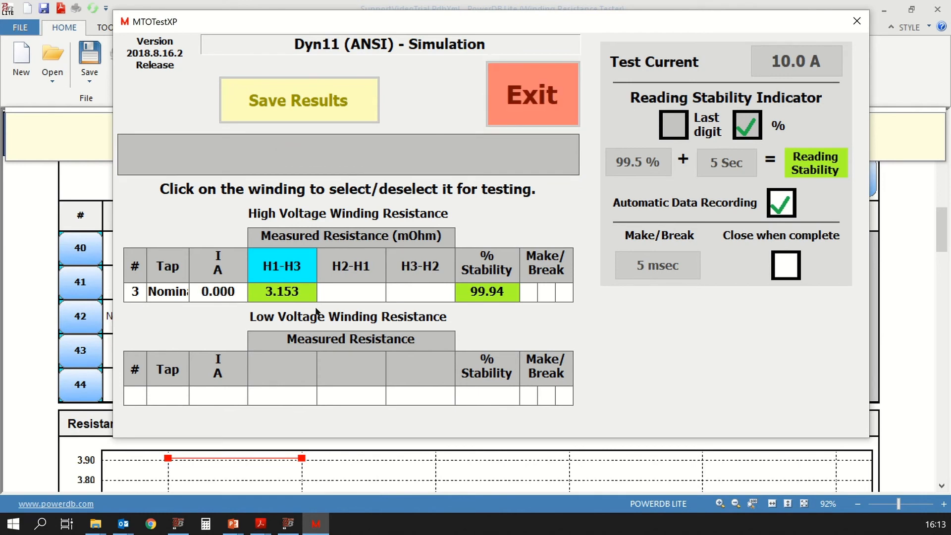
Step: Measure and save H2-H1 2.855 and H3-H2 2.558 mOhm on the Nominal tap
{"action": "left_click", "coordinate": [298, 100]}
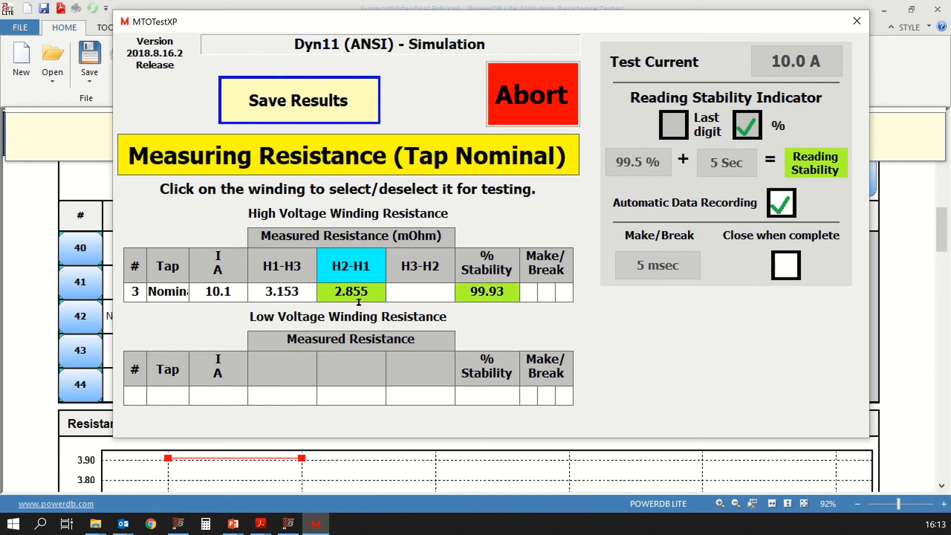
{"action": "left_click", "coordinate": [532, 94]}
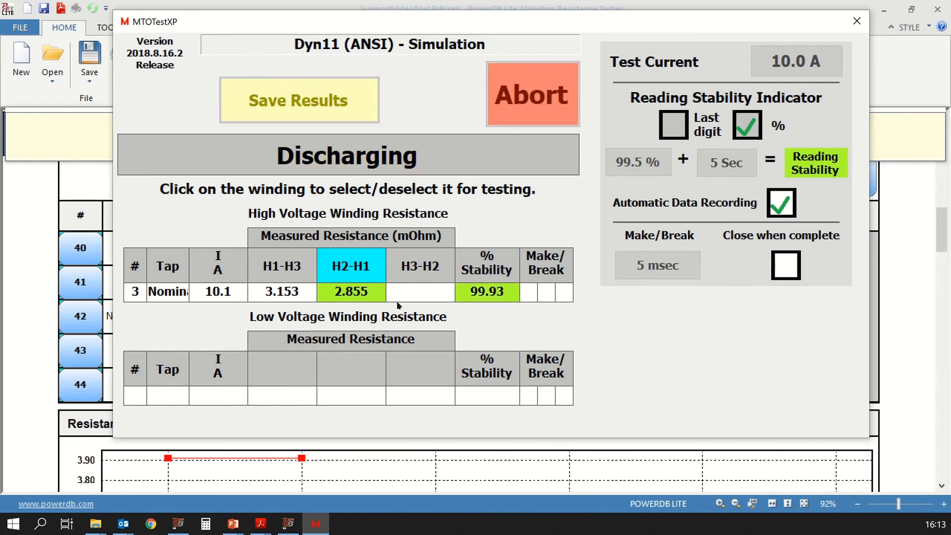
{"action": "left_click", "coordinate": [532, 94]}
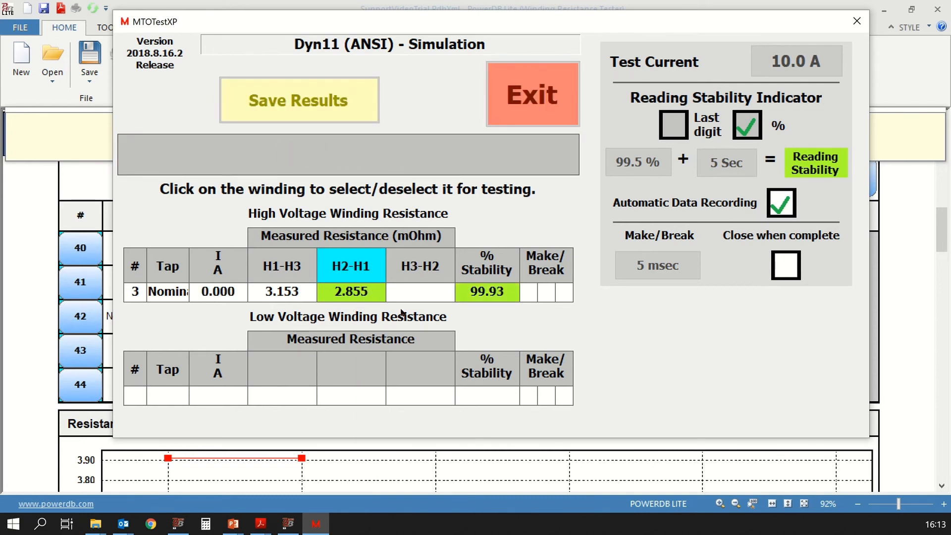
{"action": "left_click", "coordinate": [298, 99]}
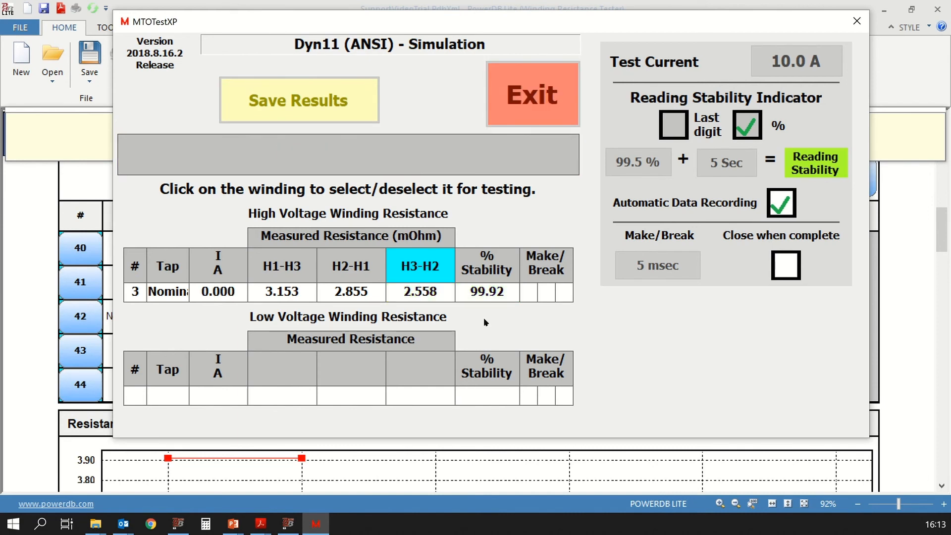
{"action": "left_click", "coordinate": [298, 101]}
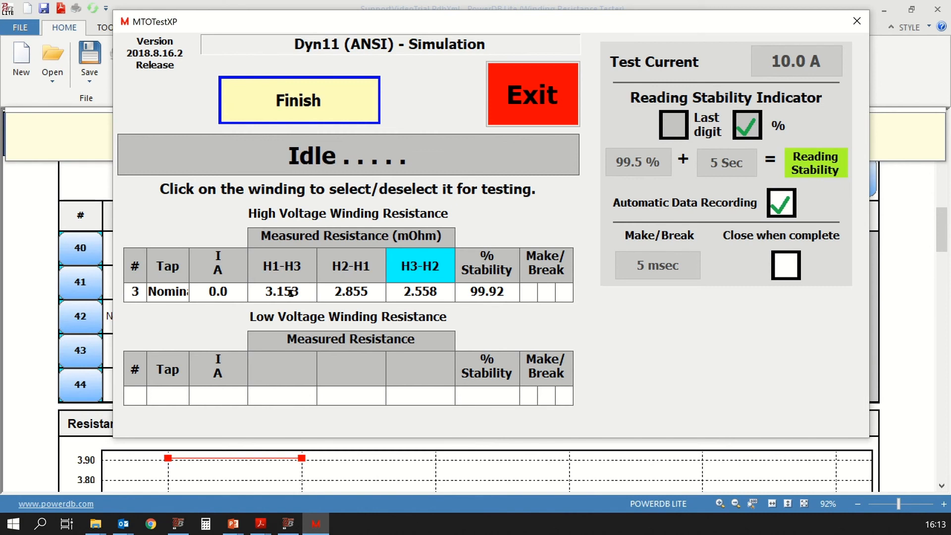
{"action": "mouse_move", "coordinate": [587, 230]}
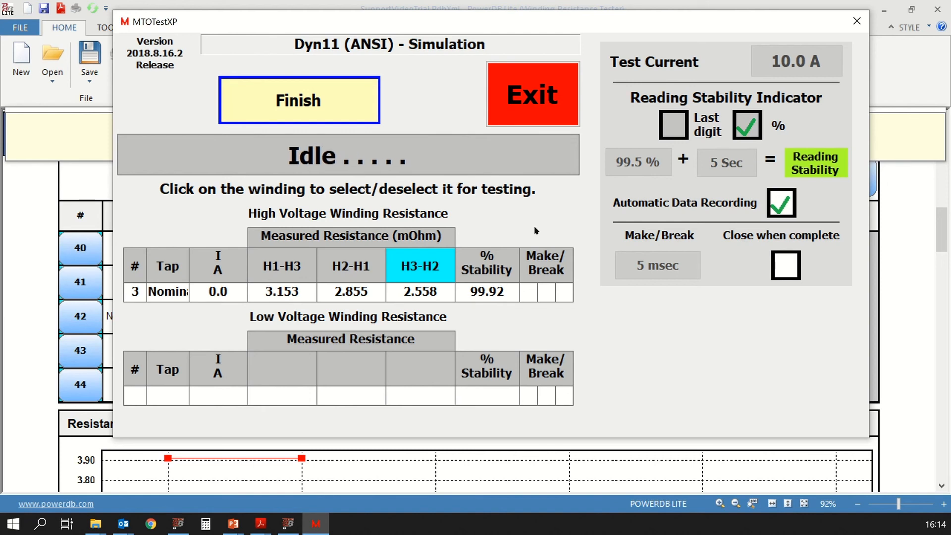
{"action": "mouse_move", "coordinate": [586, 287]}
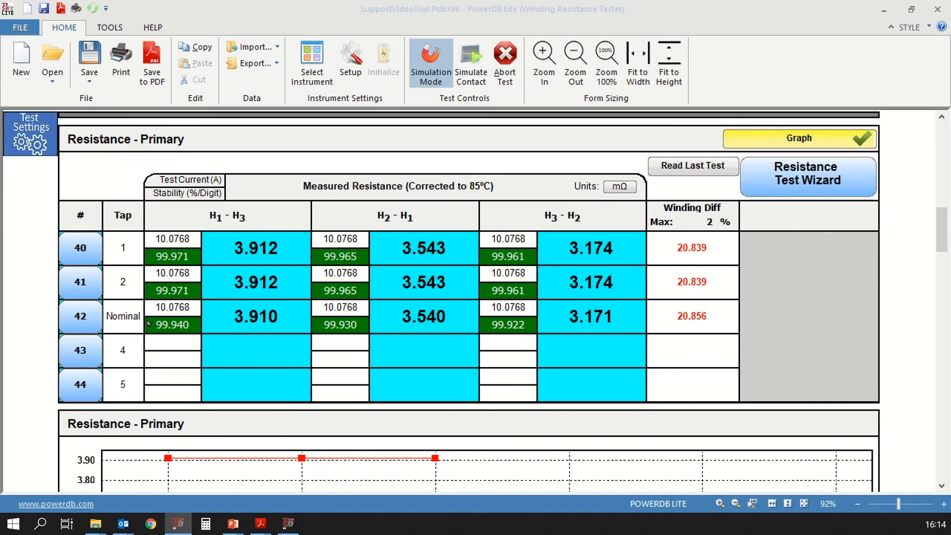
{"action": "mouse_move", "coordinate": [447, 326]}
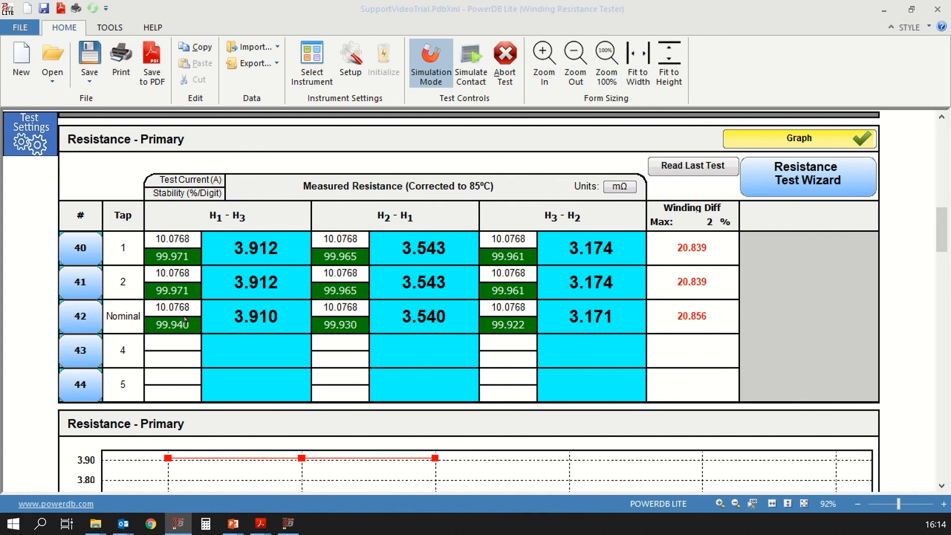
{"action": "mouse_move", "coordinate": [195, 312]}
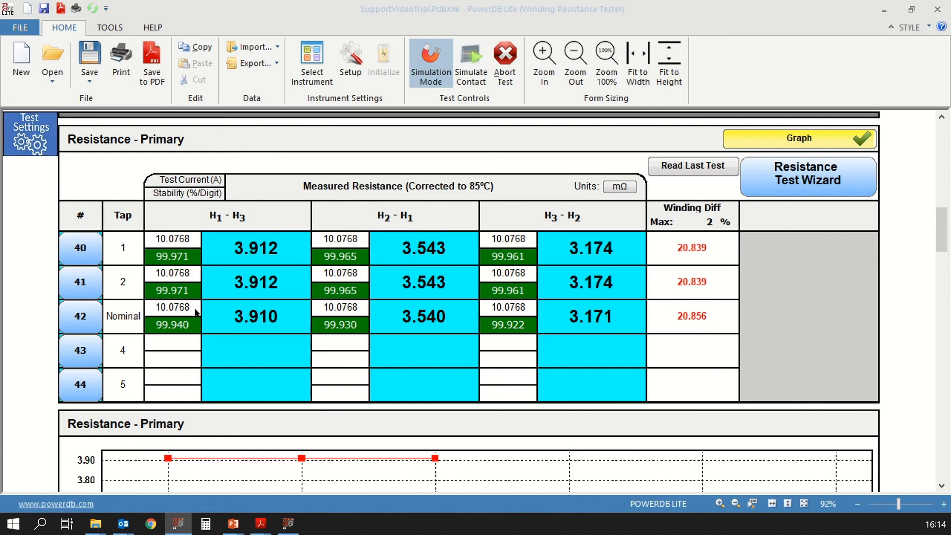
{"action": "mouse_move", "coordinate": [512, 329]}
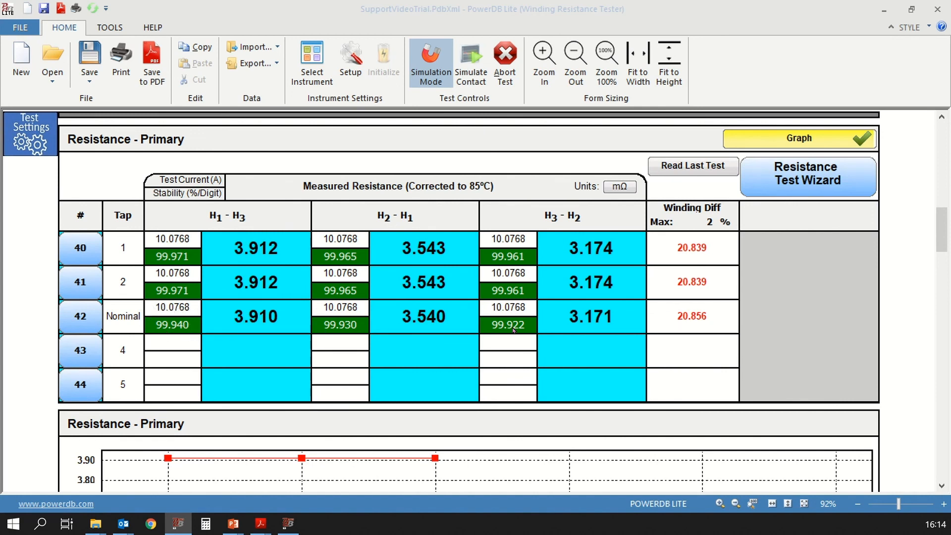
{"action": "mouse_move", "coordinate": [513, 329]}
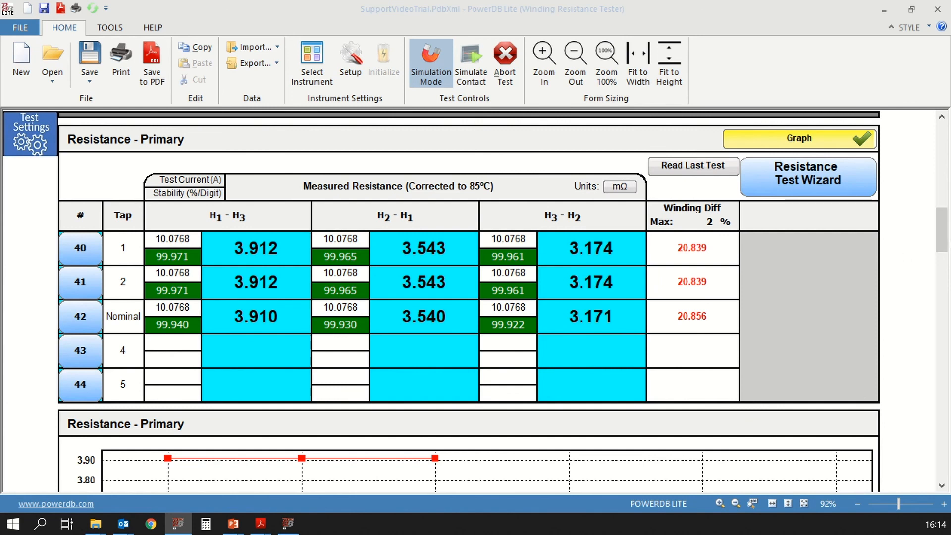